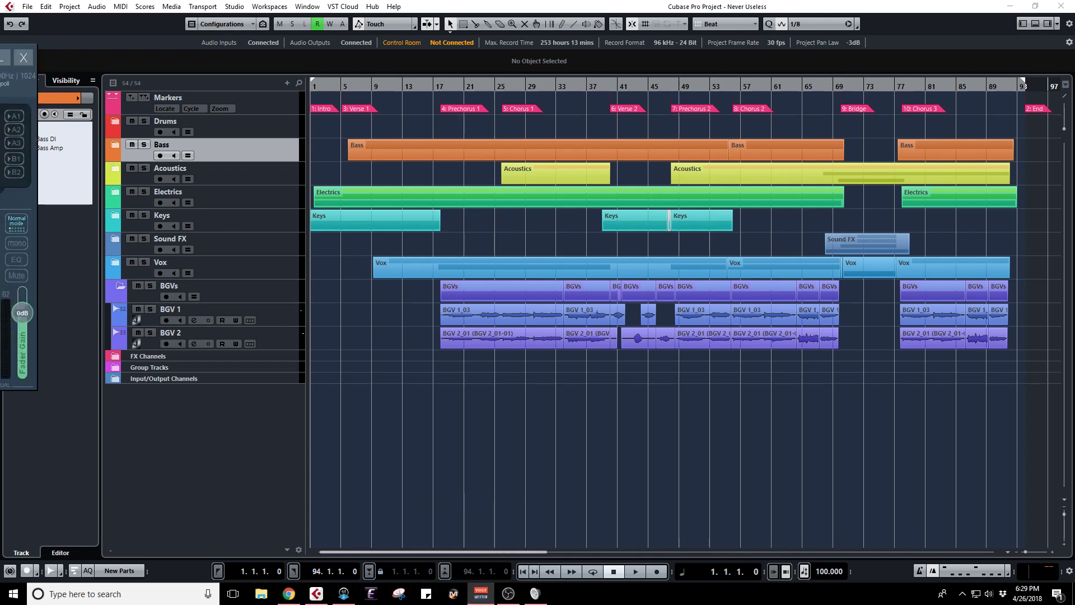
# - Bring the Voicemeeter Banana mixer, with hardware input 1 routed to A1 and B1, into view
pyautogui.click(480, 593)
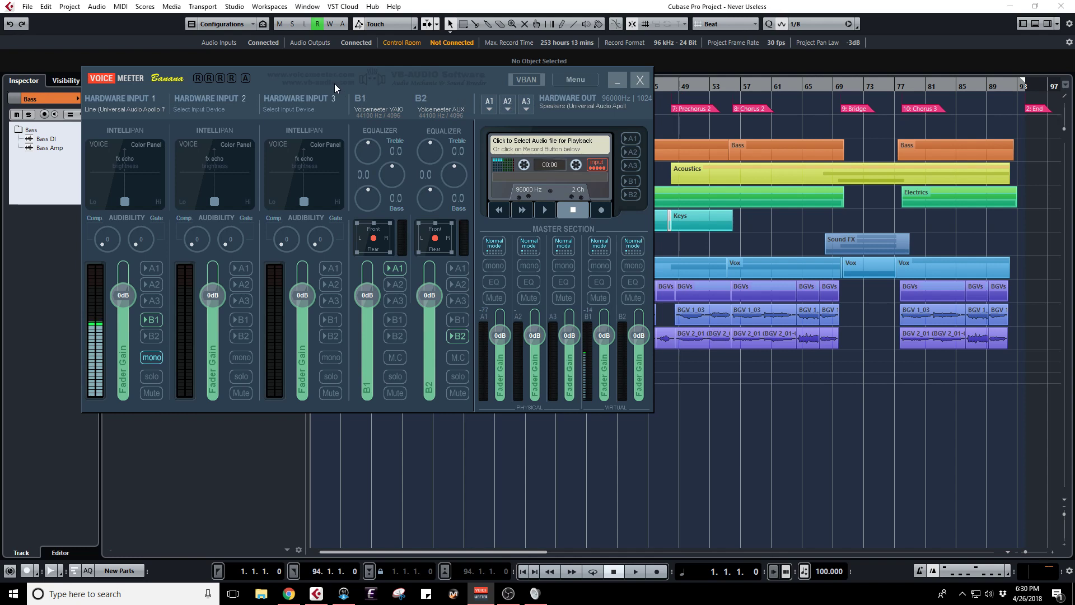
pyautogui.moveTo(210, 114)
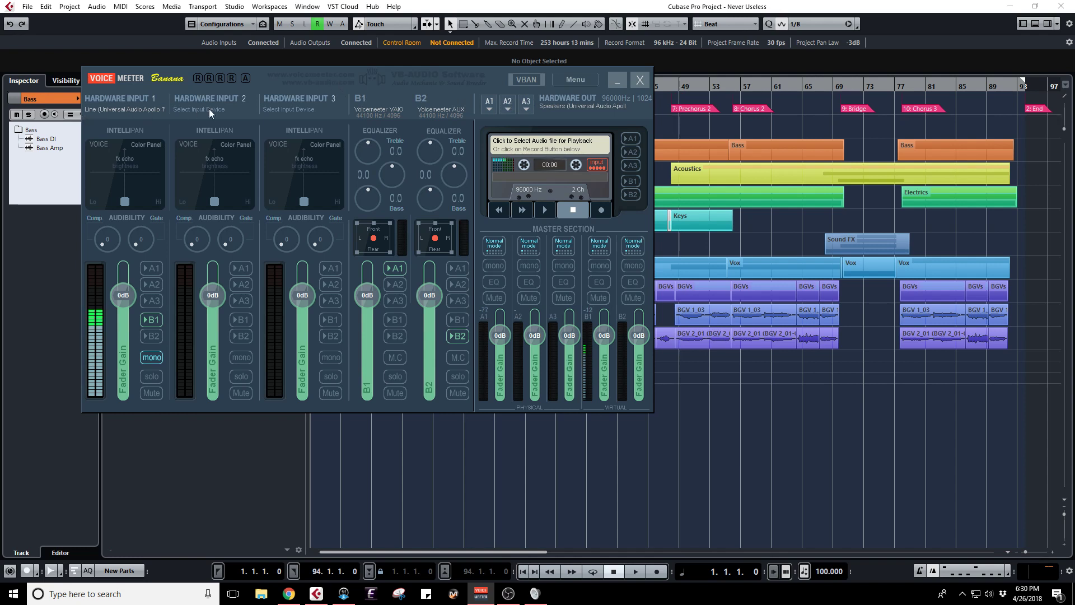
pyautogui.moveTo(180, 114)
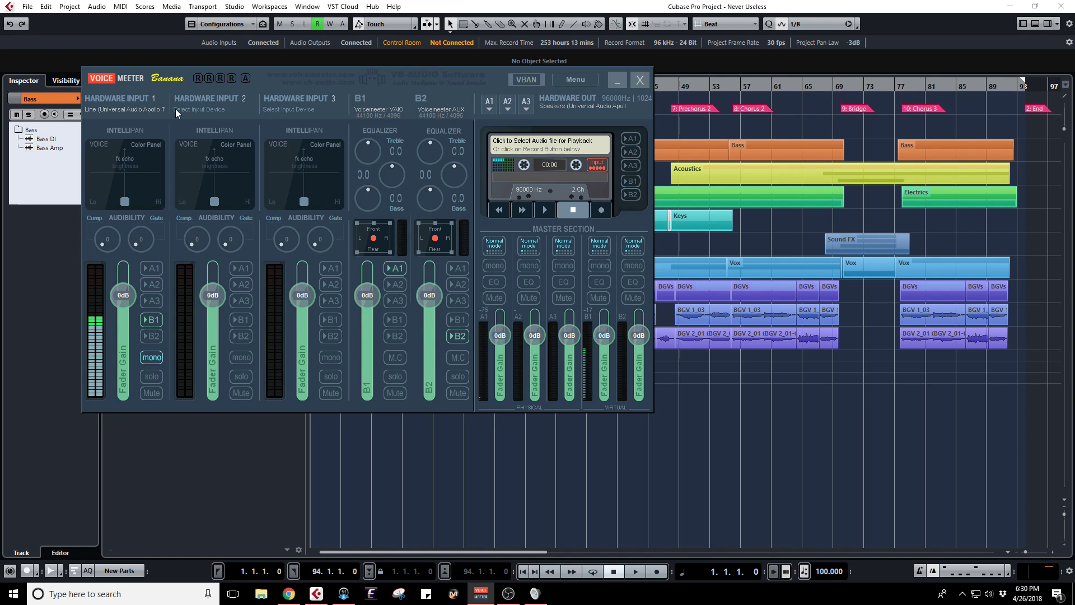
pyautogui.moveTo(141, 113)
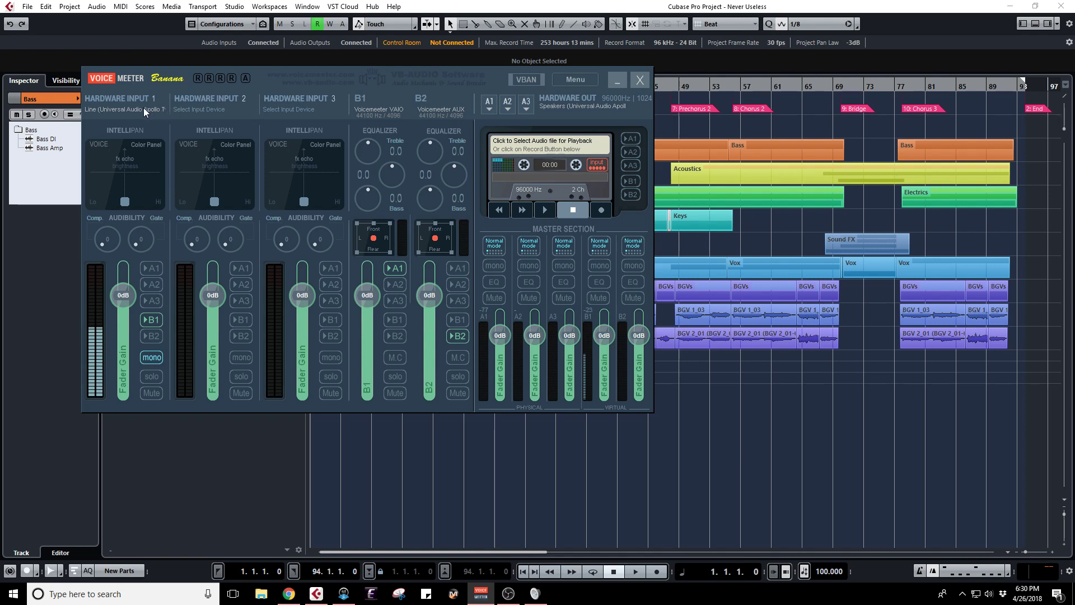
pyautogui.moveTo(141, 110)
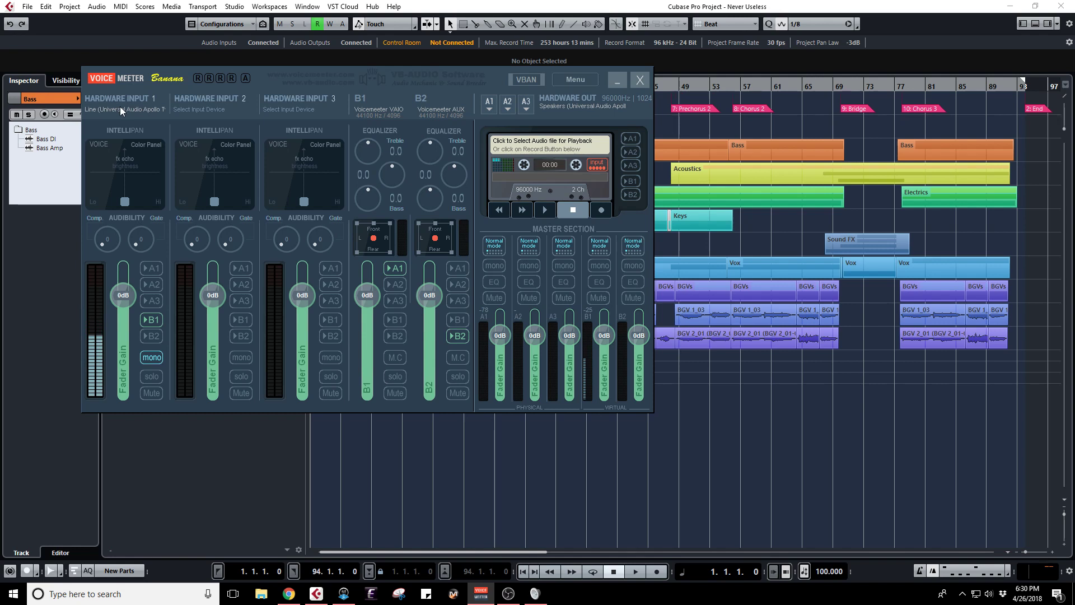
pyautogui.click(123, 110)
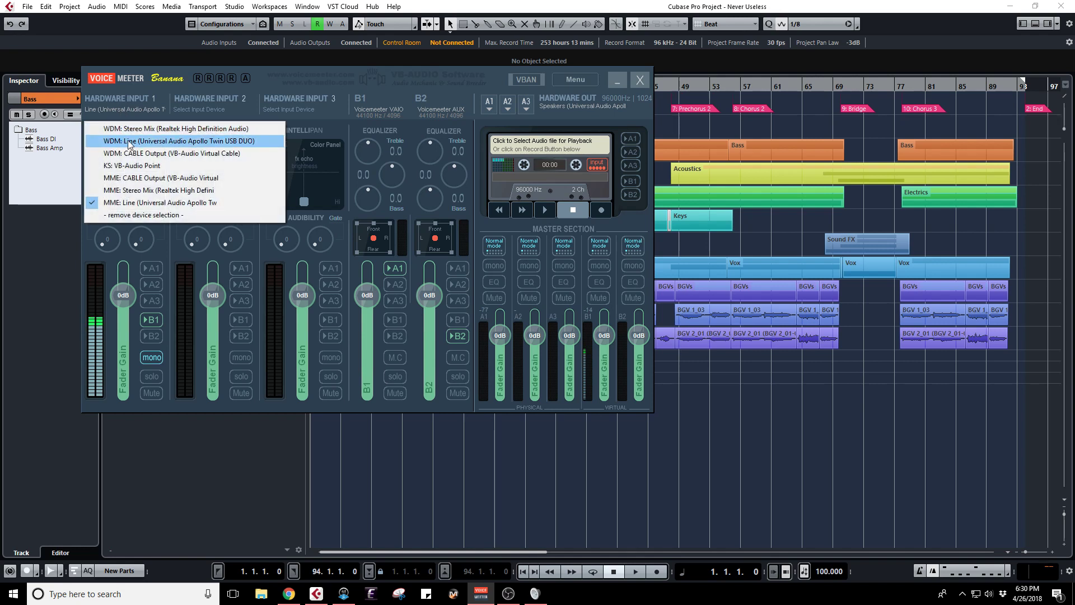
pyautogui.moveTo(143, 209)
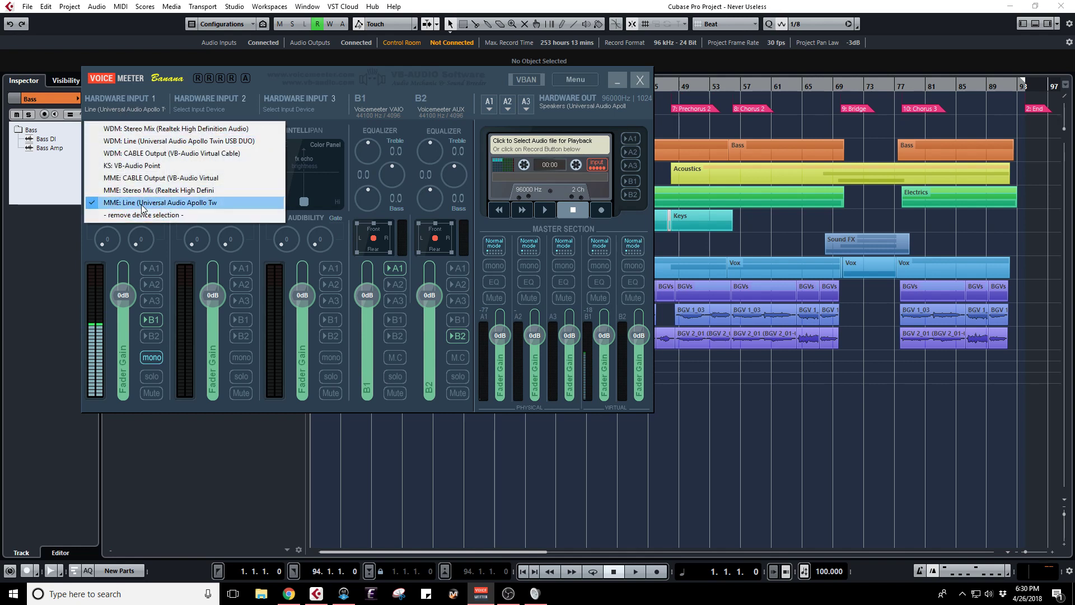
pyautogui.moveTo(161, 190)
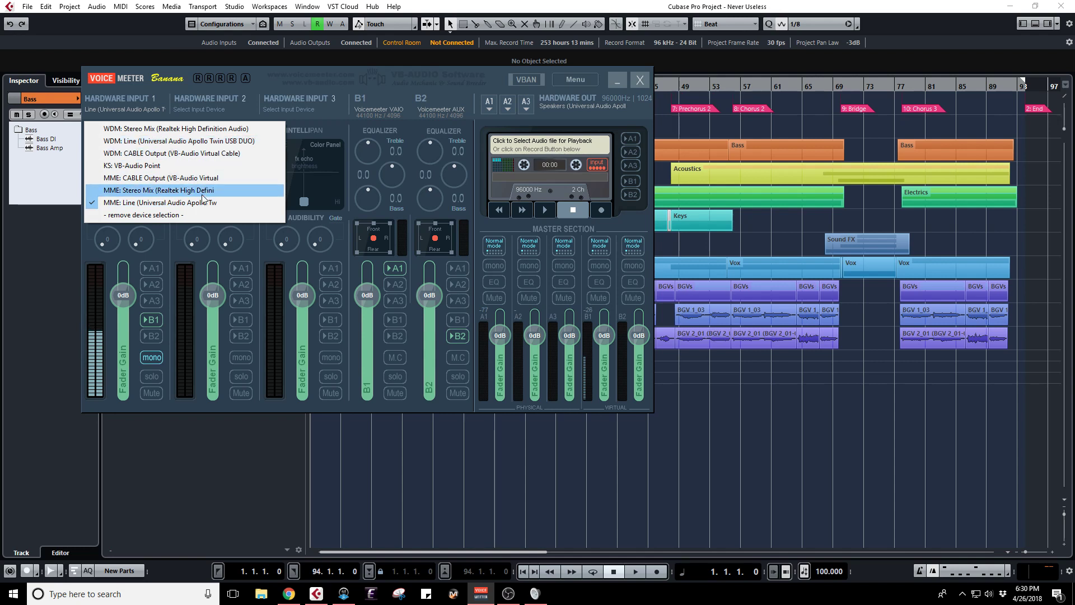
pyautogui.moveTo(197, 141)
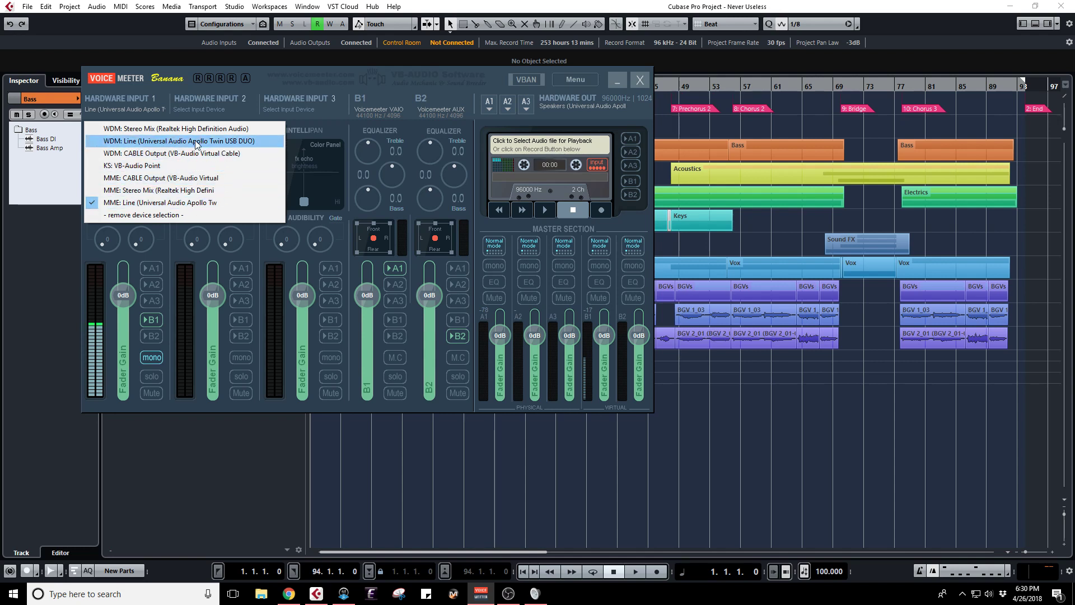
pyautogui.moveTo(146, 151)
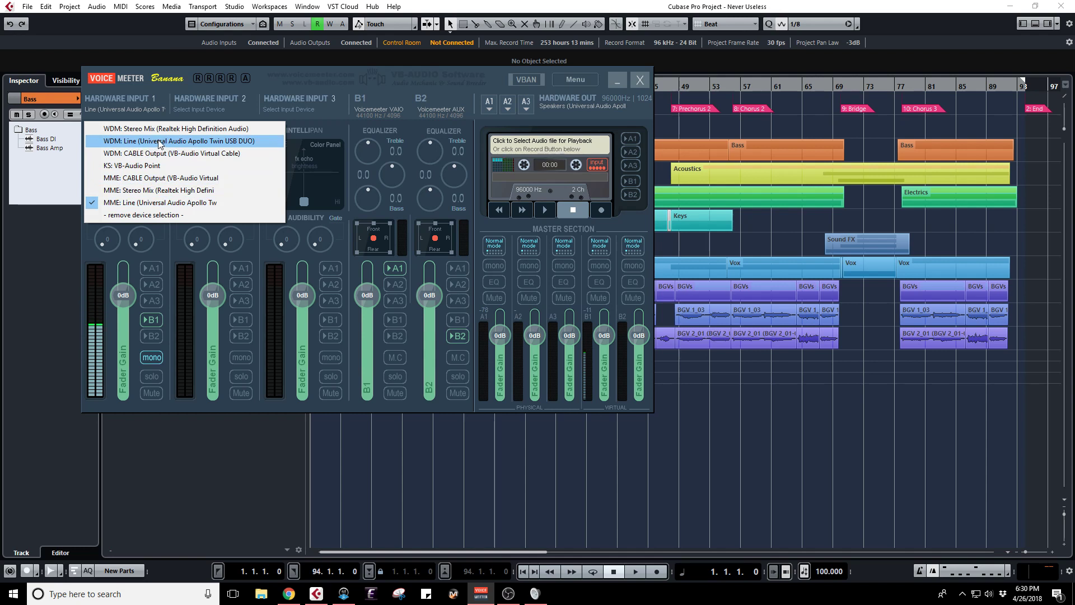
pyautogui.moveTo(146, 199)
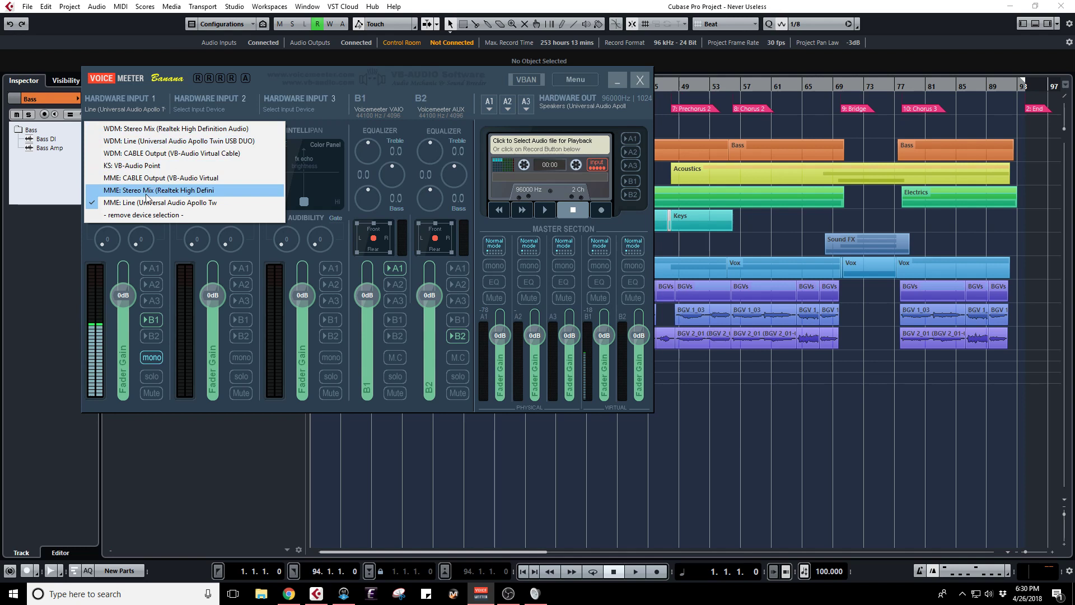
pyautogui.moveTo(160, 202)
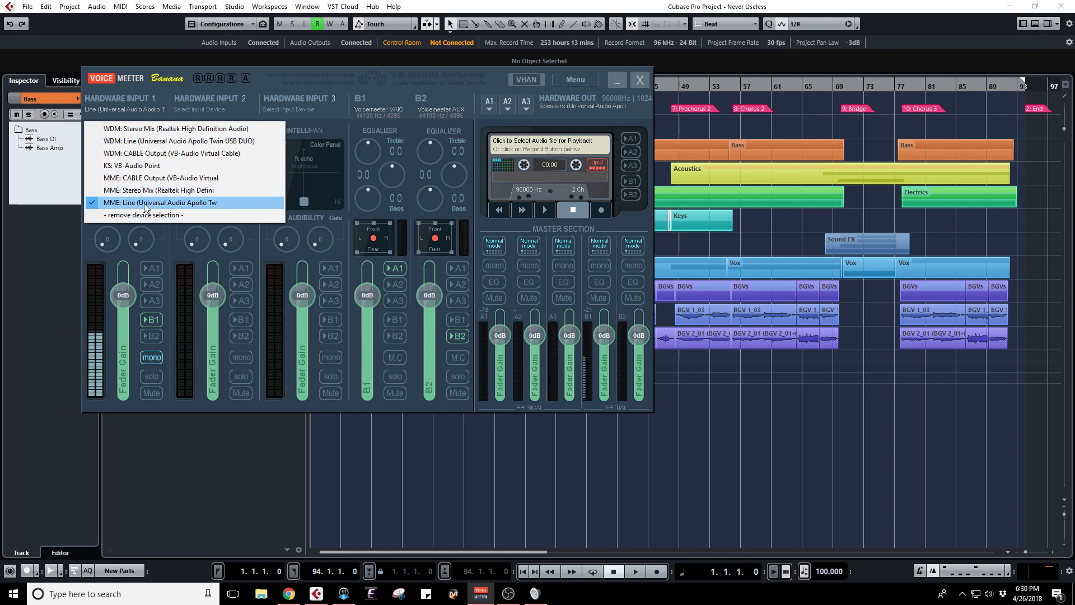
pyautogui.moveTo(140, 209)
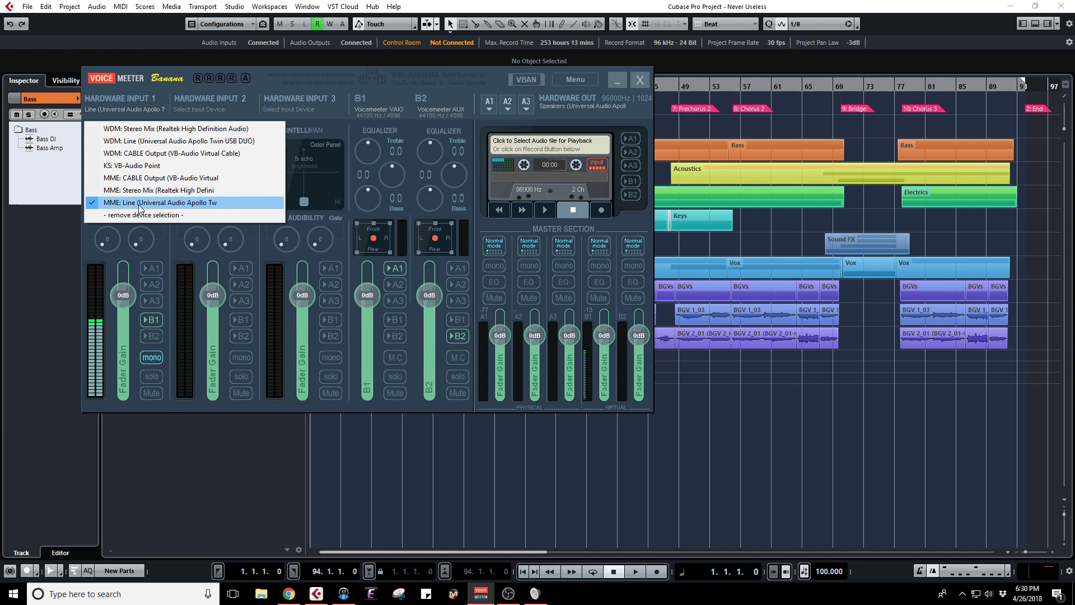
pyautogui.moveTo(151, 207)
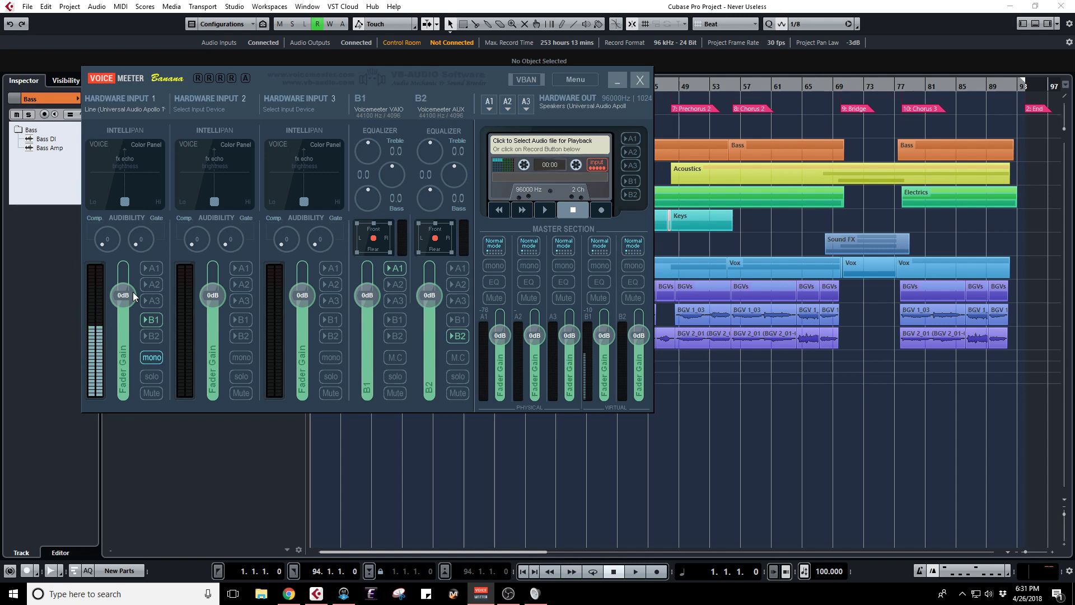
pyautogui.moveTo(140, 296)
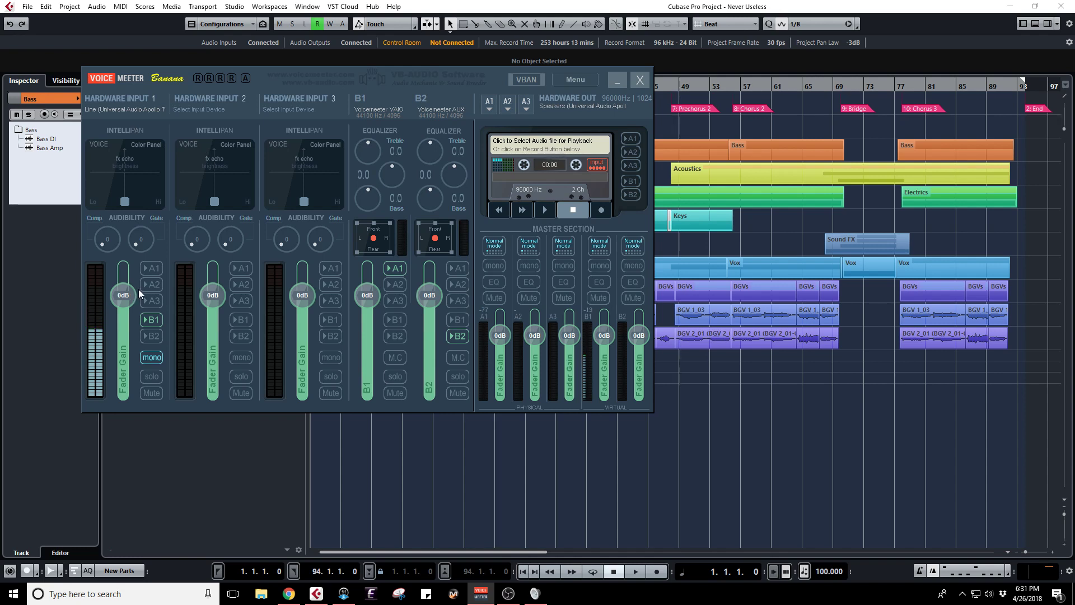
pyautogui.moveTo(188, 313)
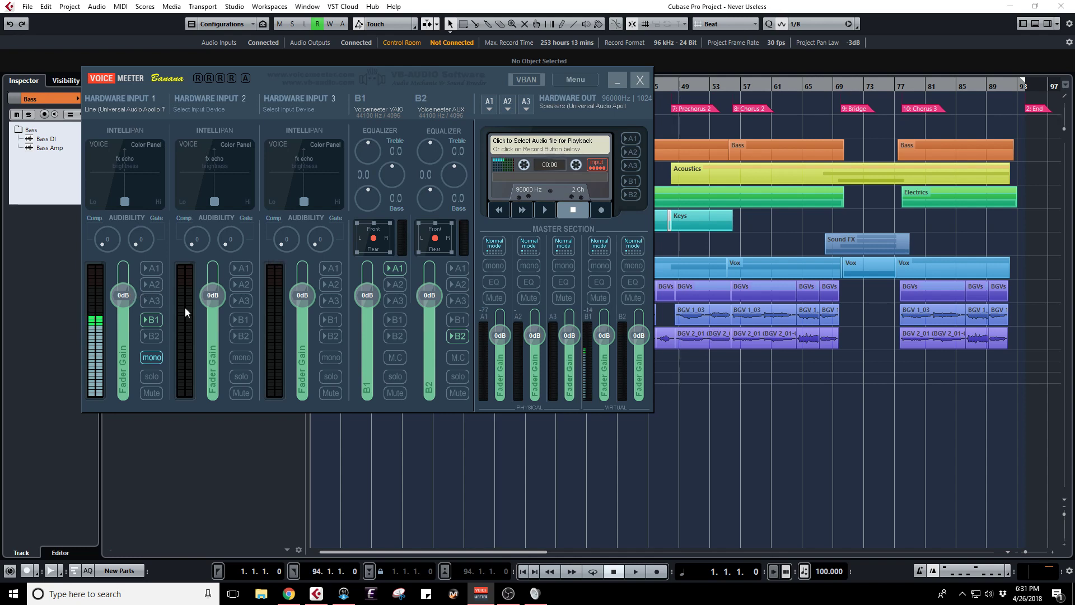
pyautogui.moveTo(287, 315)
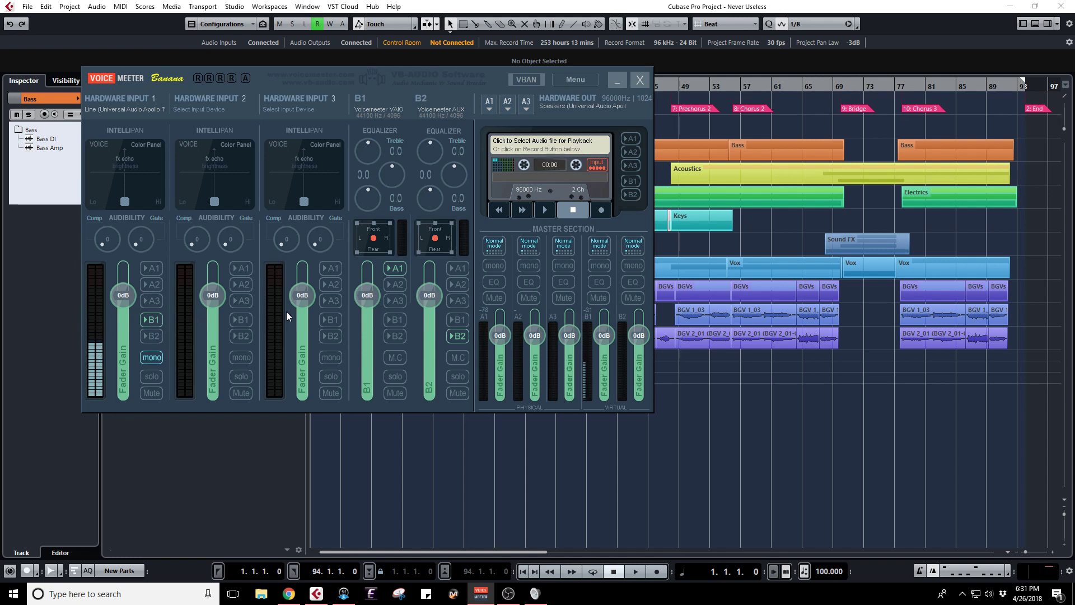
pyautogui.moveTo(266, 296)
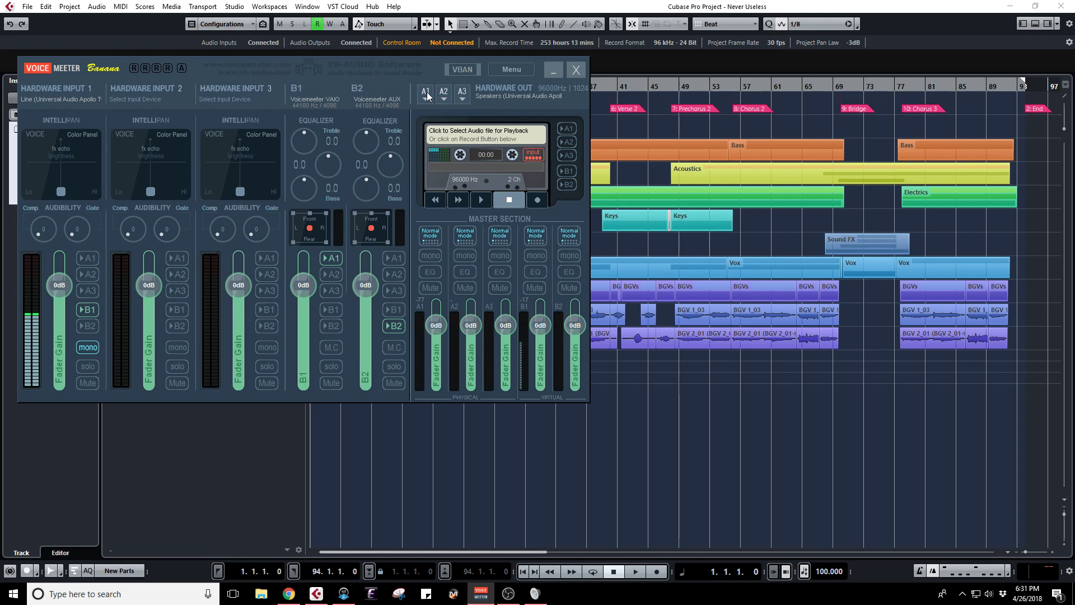
pyautogui.click(425, 93)
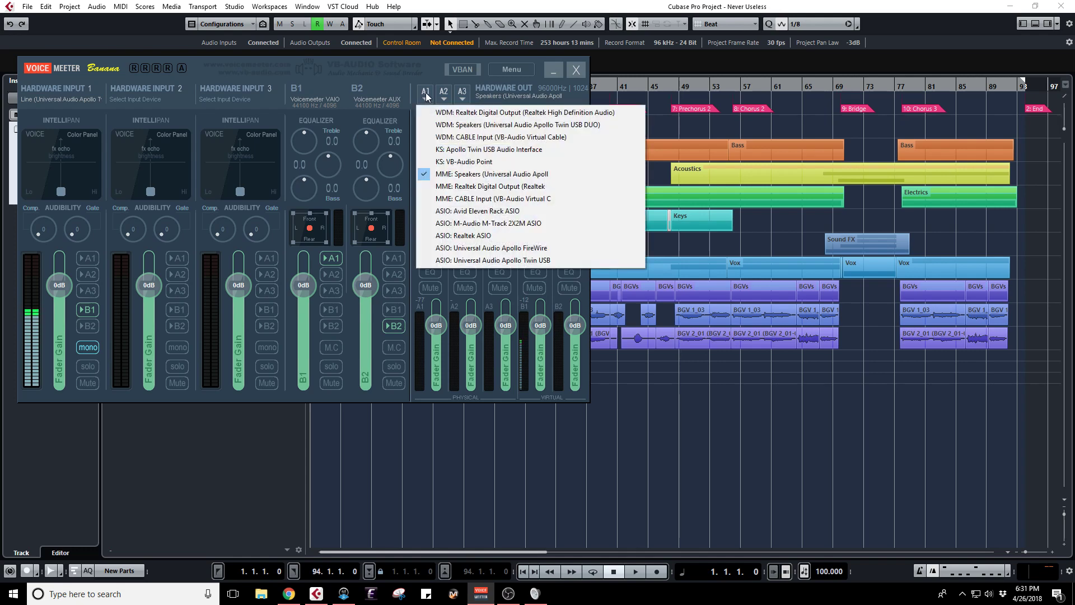
pyautogui.moveTo(491, 174)
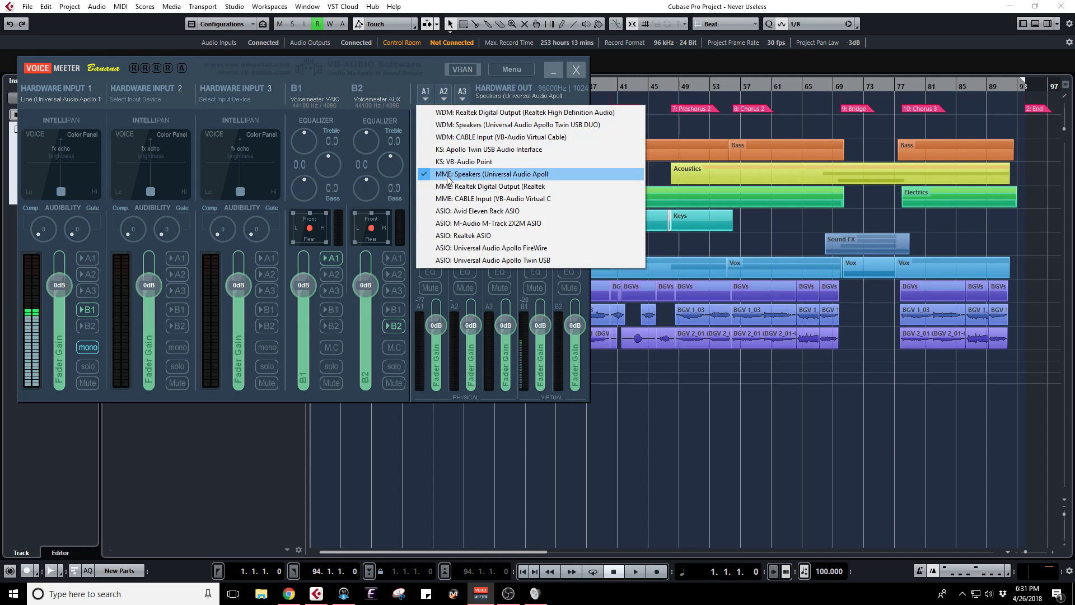
pyautogui.moveTo(464, 177)
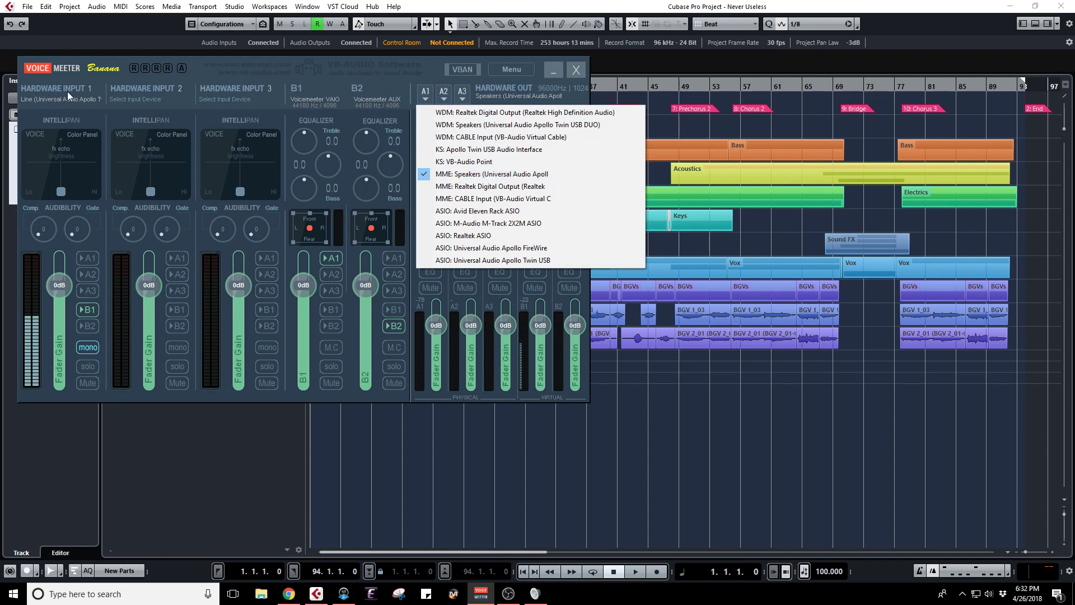
pyautogui.moveTo(492, 174)
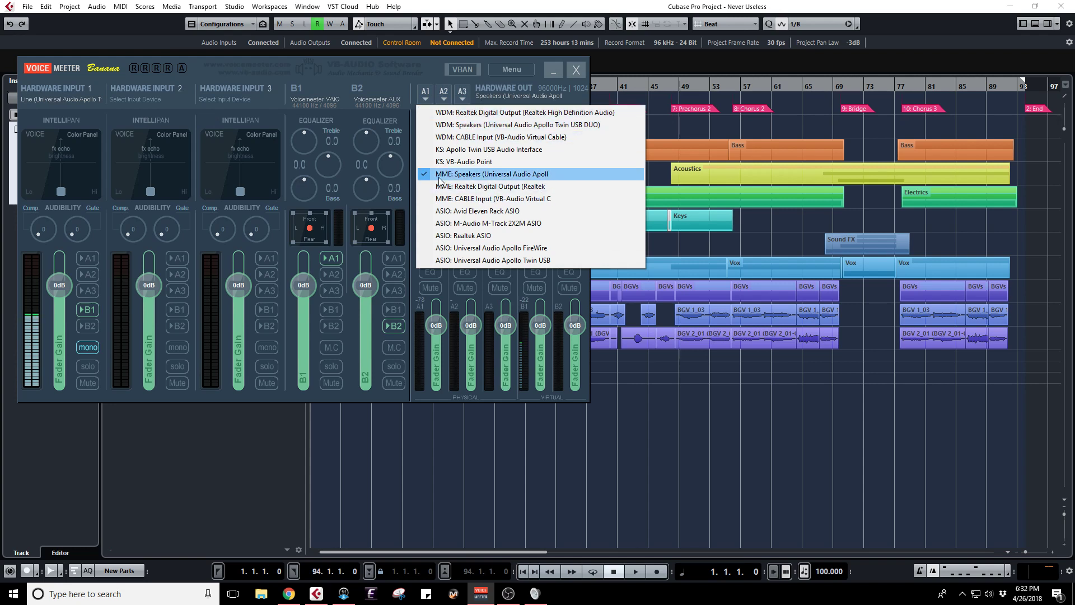
pyautogui.moveTo(469, 177)
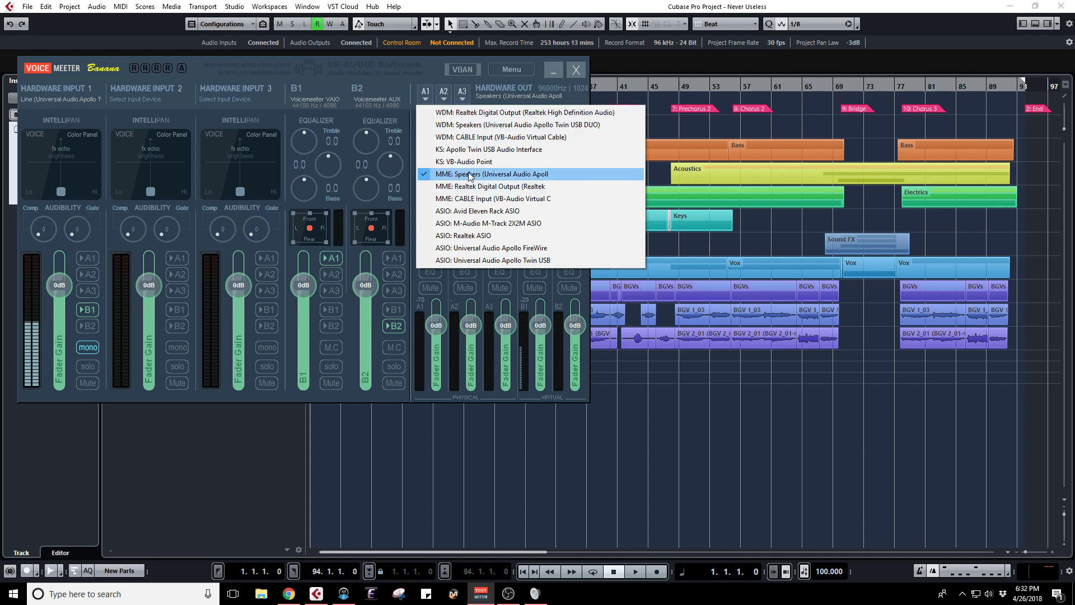
pyautogui.moveTo(458, 173)
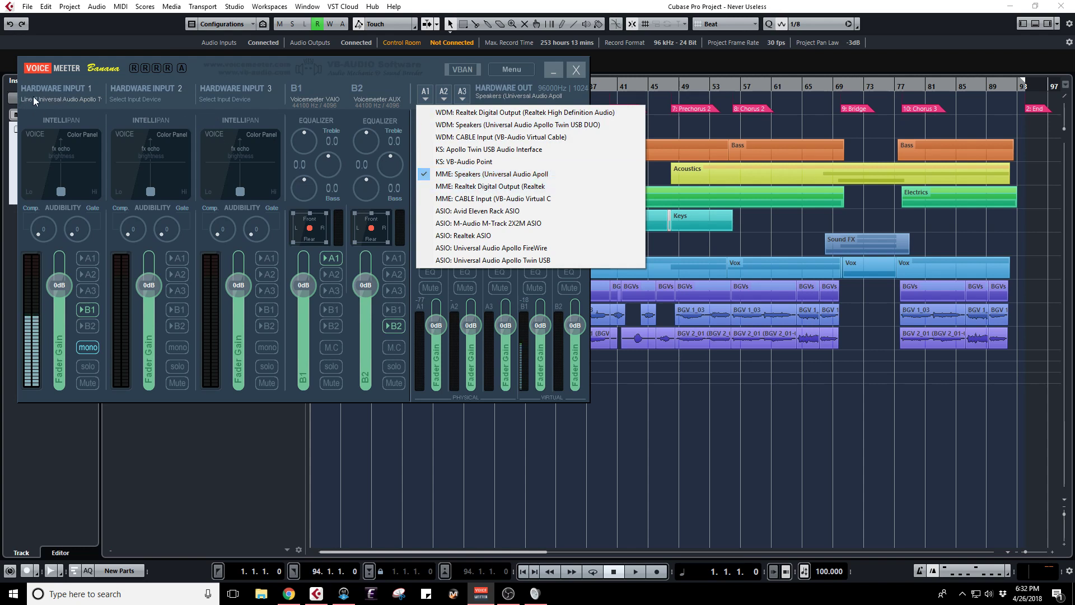
pyautogui.moveTo(492, 174)
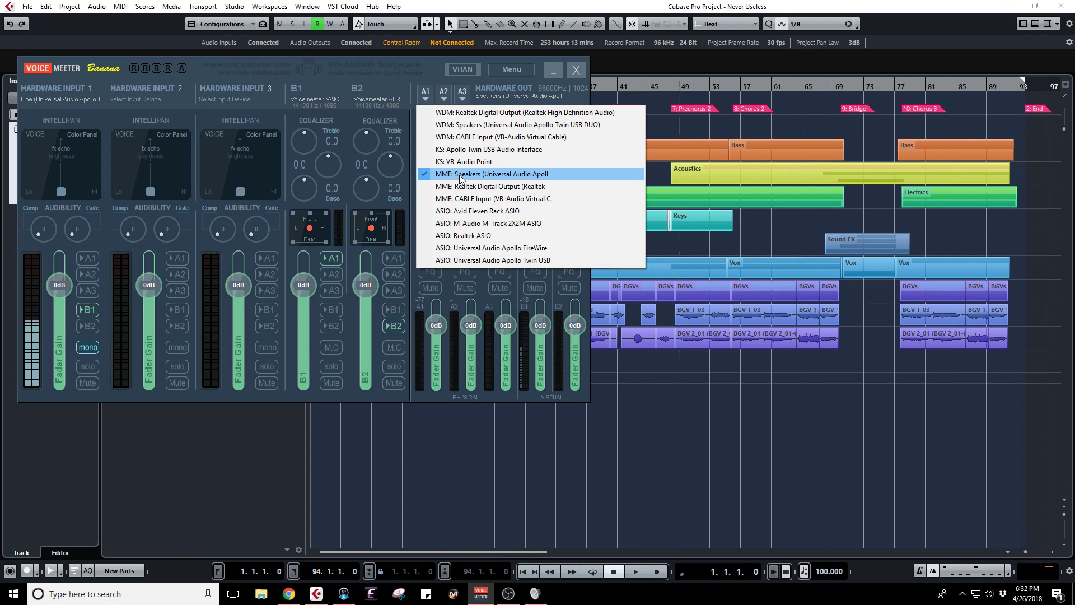
pyautogui.moveTo(478, 175)
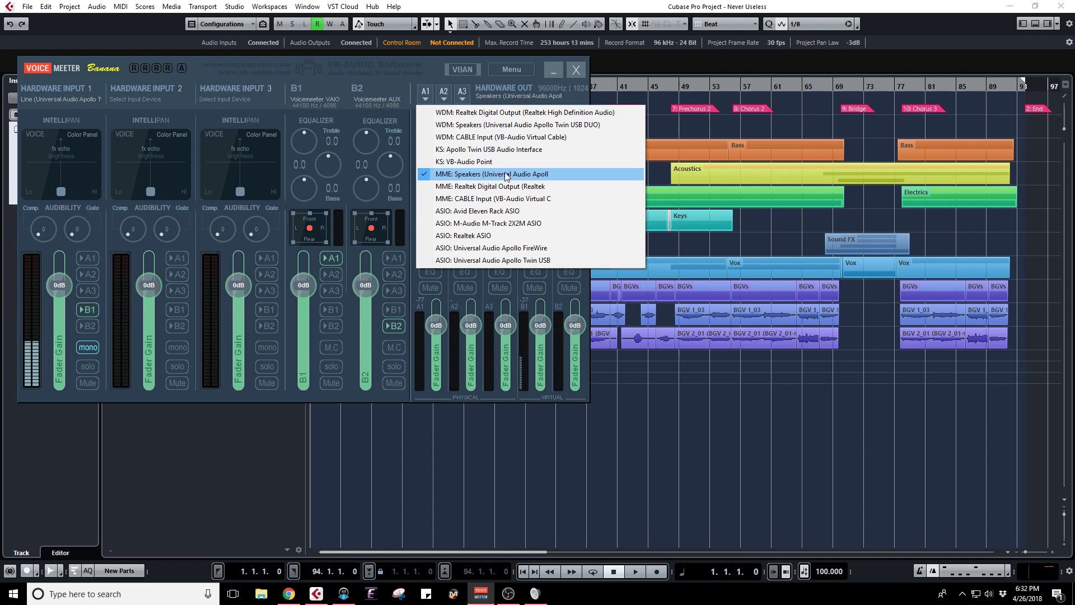
pyautogui.moveTo(525, 177)
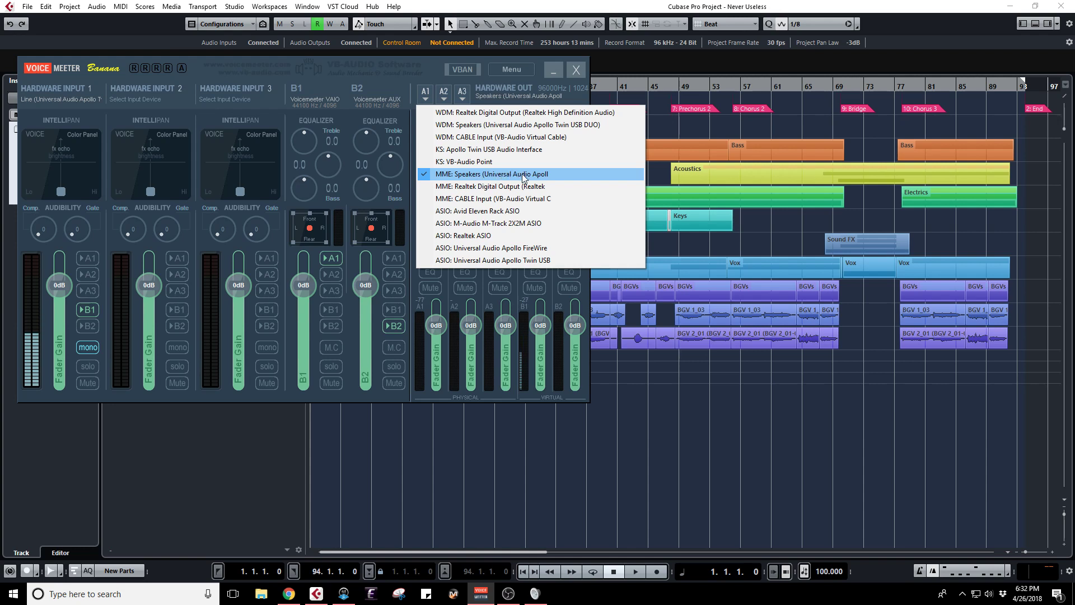
pyautogui.moveTo(450, 97)
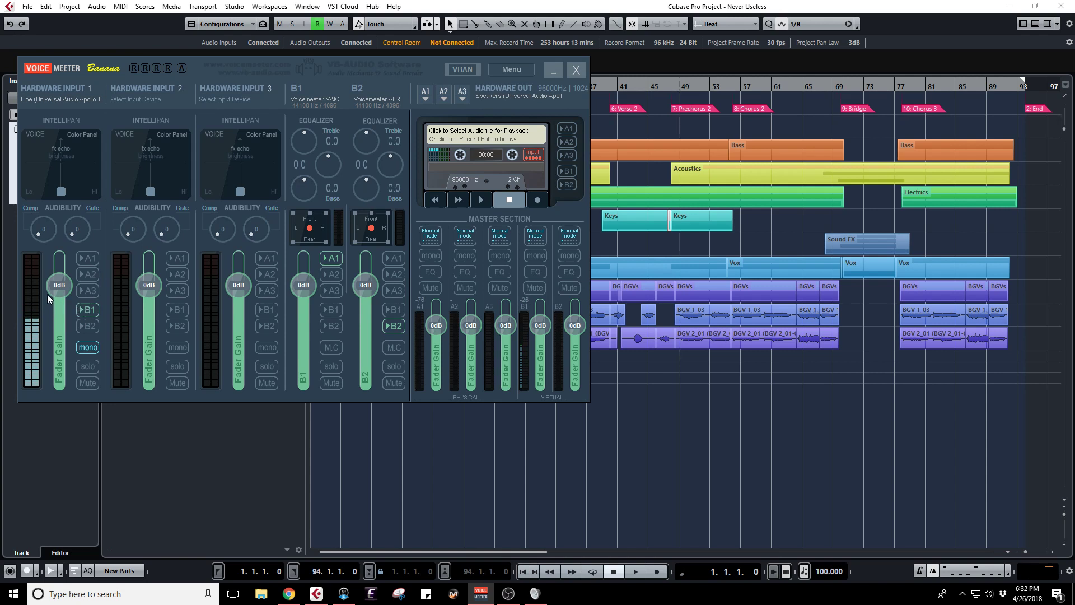
pyautogui.moveTo(36, 316)
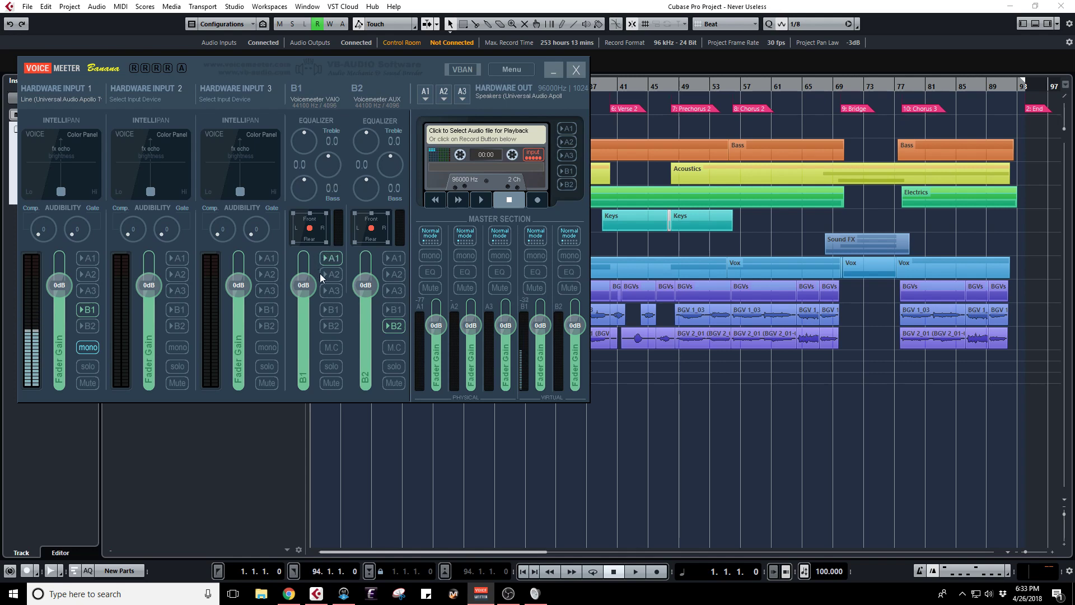
# - Show Cubase's VST Audio System ASIO driver list, with Voicemeeter Virtual ASIO checked
pyautogui.click(576, 69)
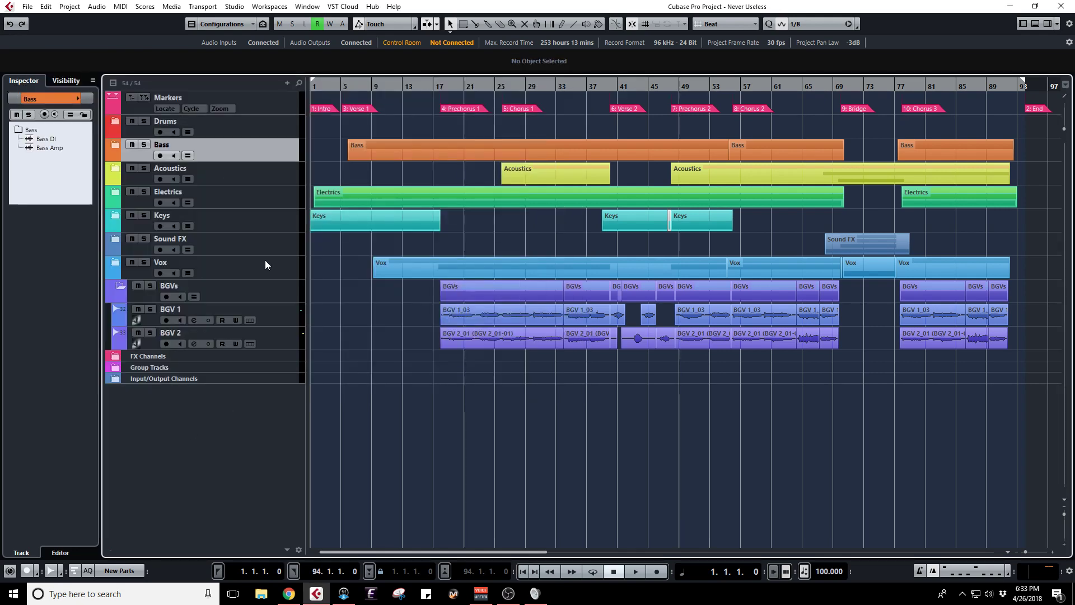
pyautogui.moveTo(235, 11)
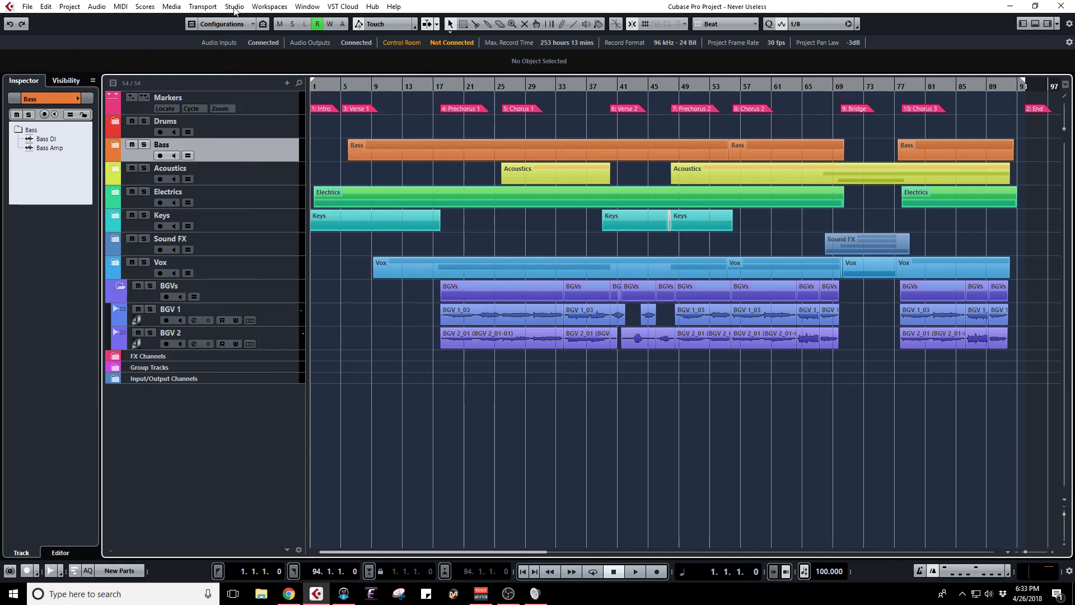
pyautogui.click(234, 6)
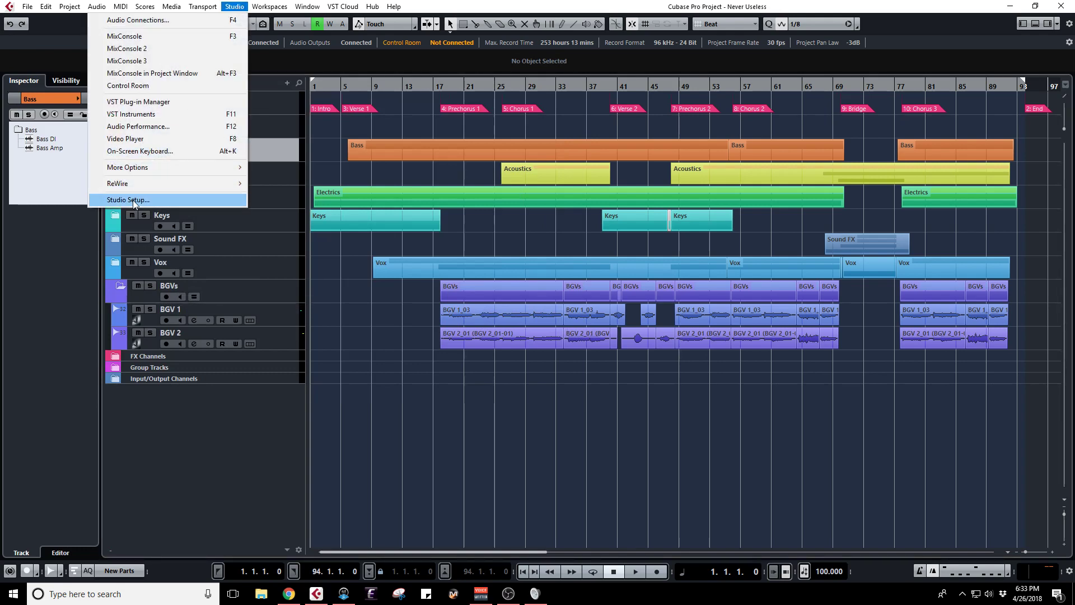
pyautogui.click(127, 199)
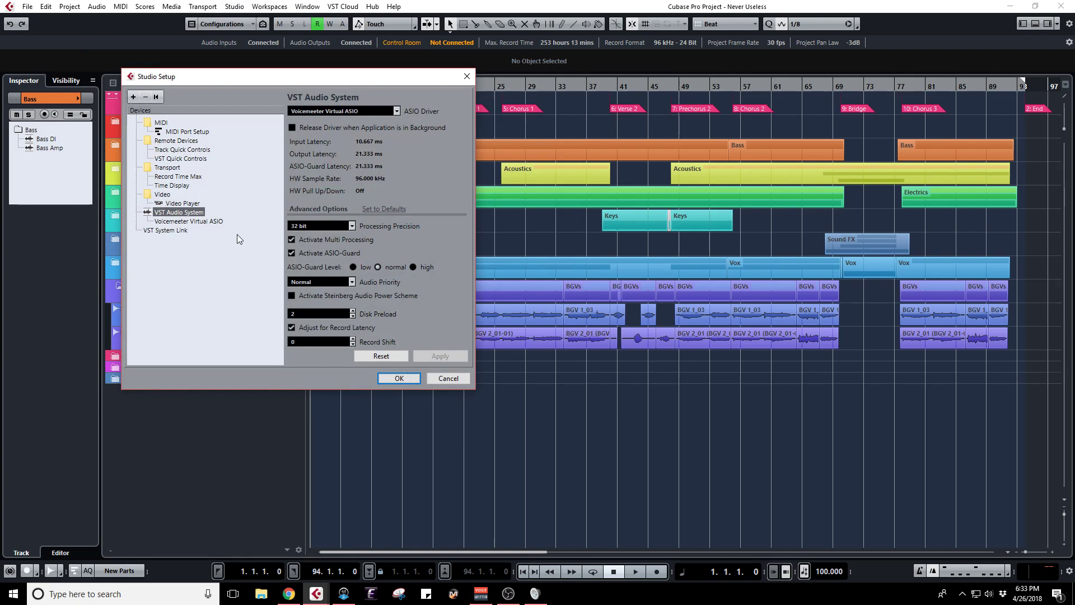
pyautogui.moveTo(401, 116)
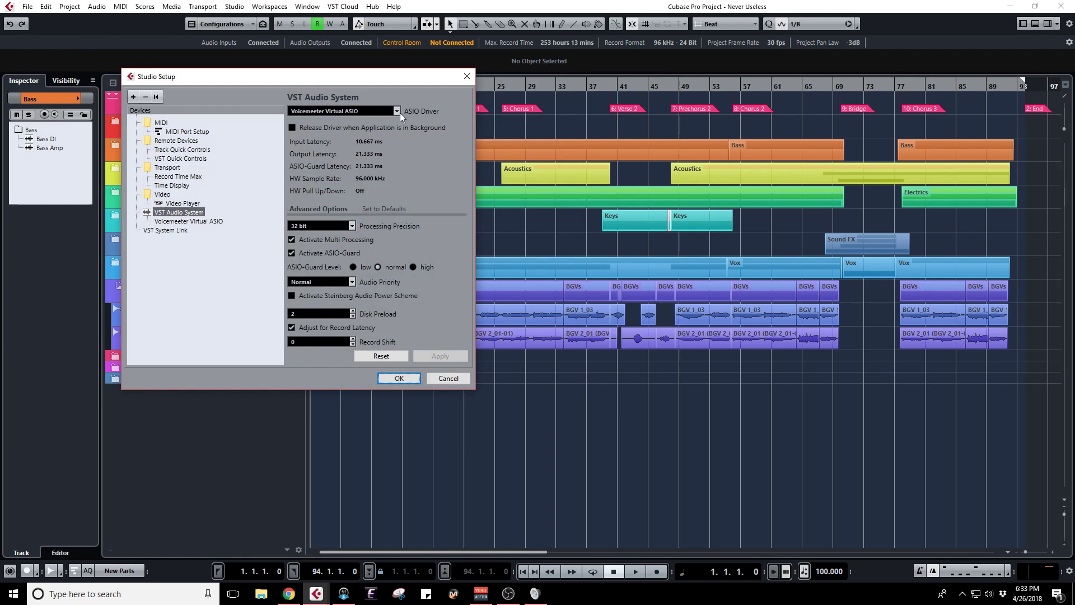
pyautogui.click(397, 111)
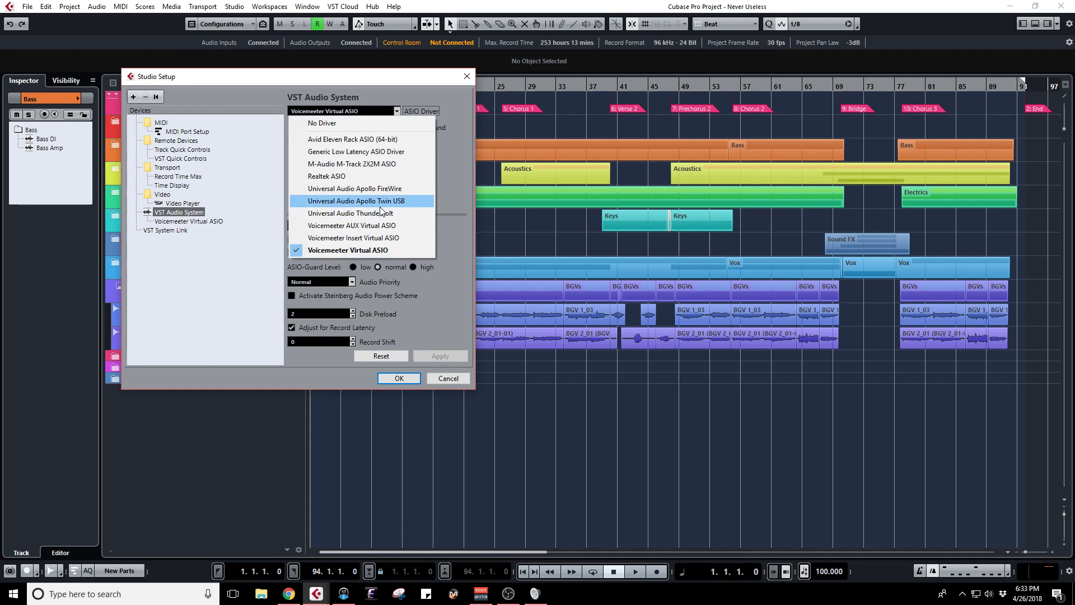
pyautogui.moveTo(390, 208)
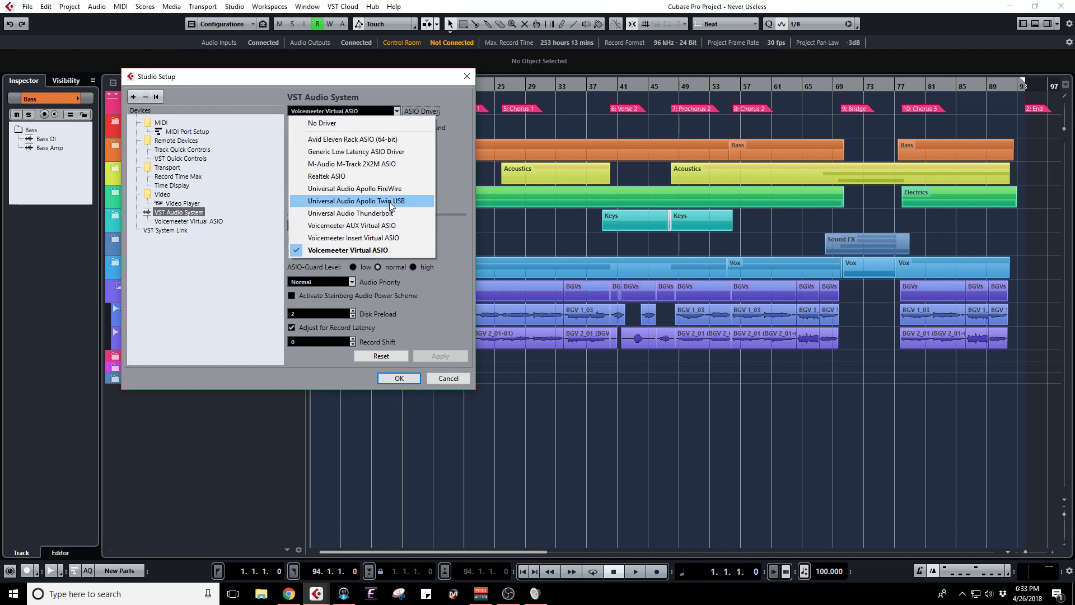
pyautogui.moveTo(348, 250)
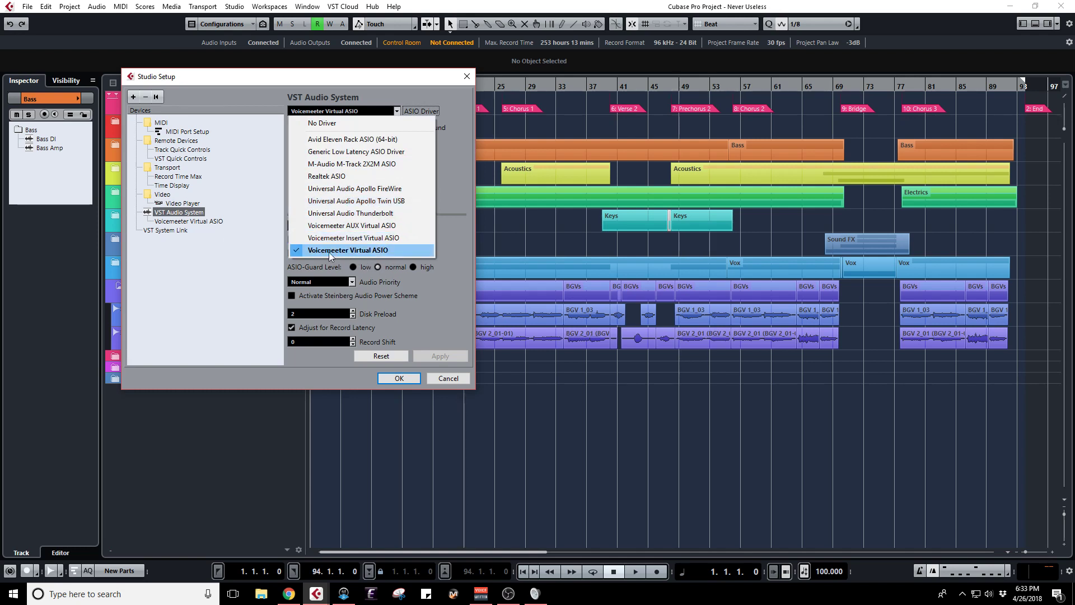
pyautogui.moveTo(391, 254)
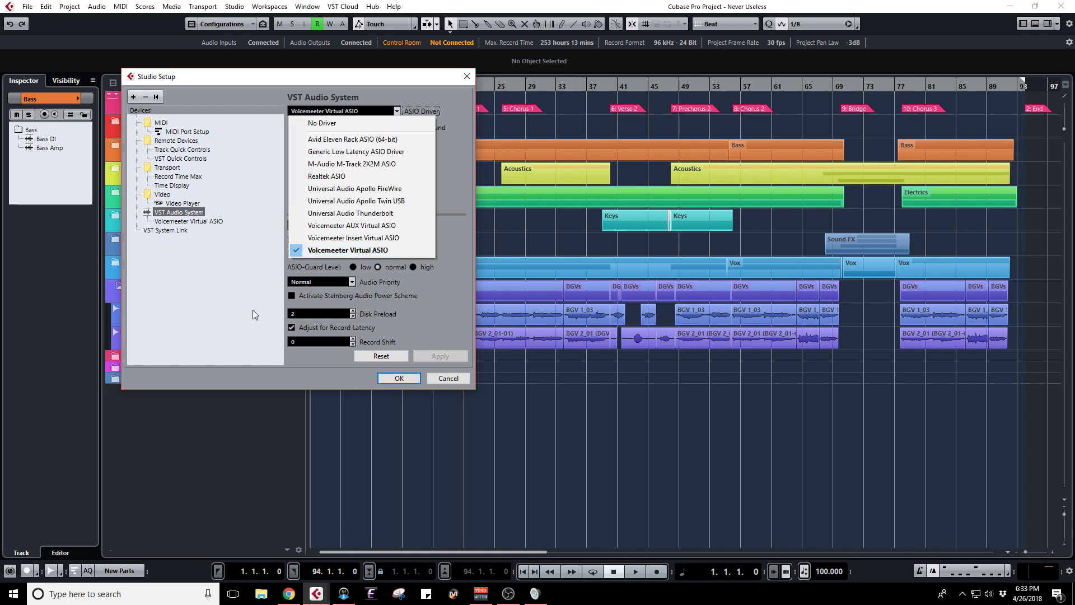
pyautogui.moveTo(232, 301)
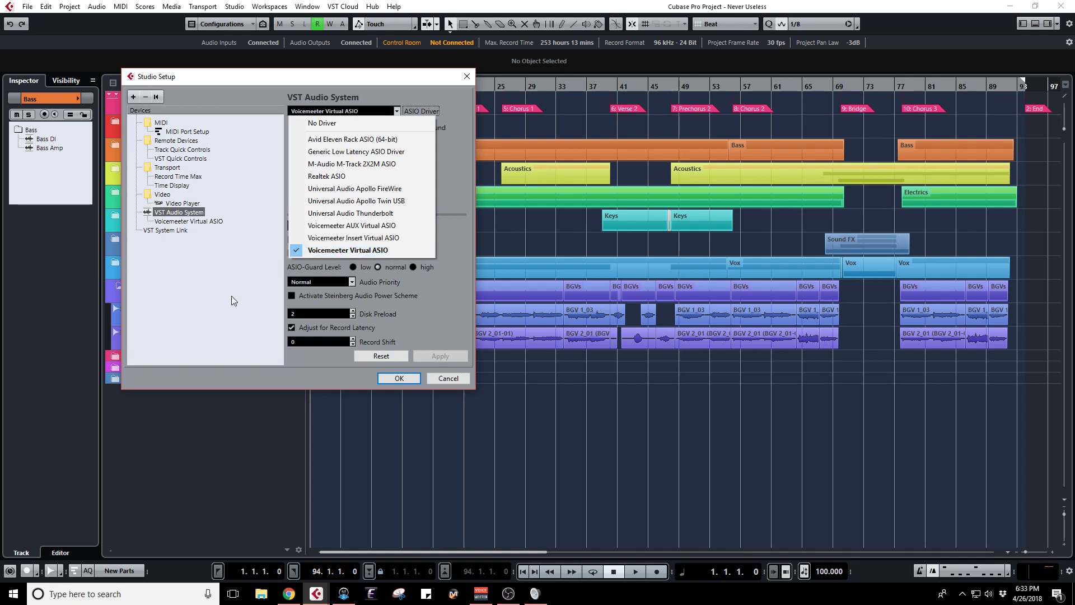
# - Keep Voicemeeter Virtual ASIO, confirm Cubase's Studio Setup, and return to the Voicemeeter mixer
pyautogui.click(347, 250)
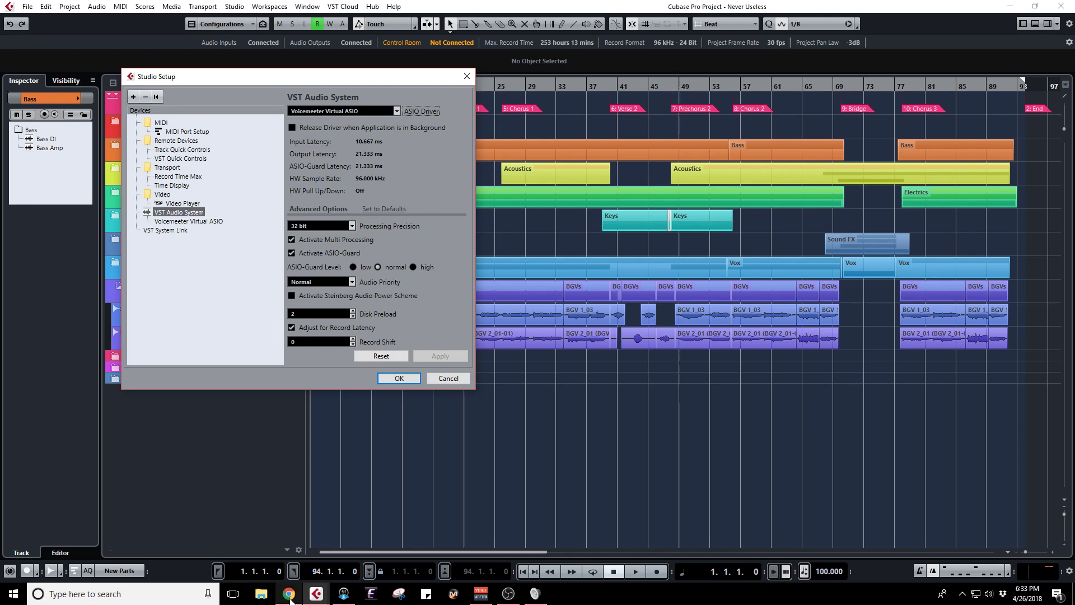
pyautogui.moveTo(343, 594)
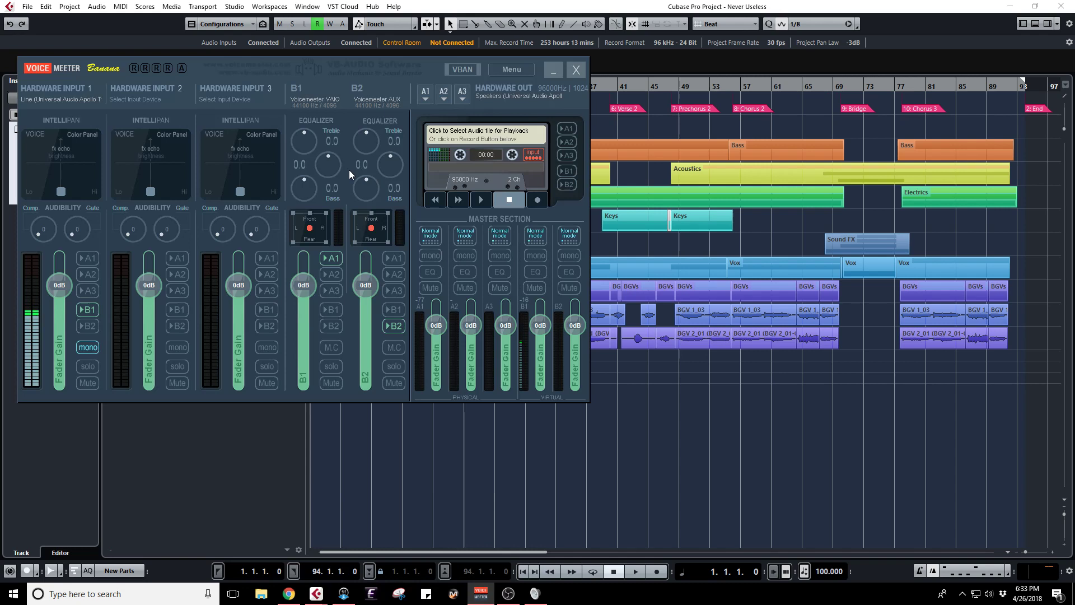
pyautogui.moveTo(323, 91)
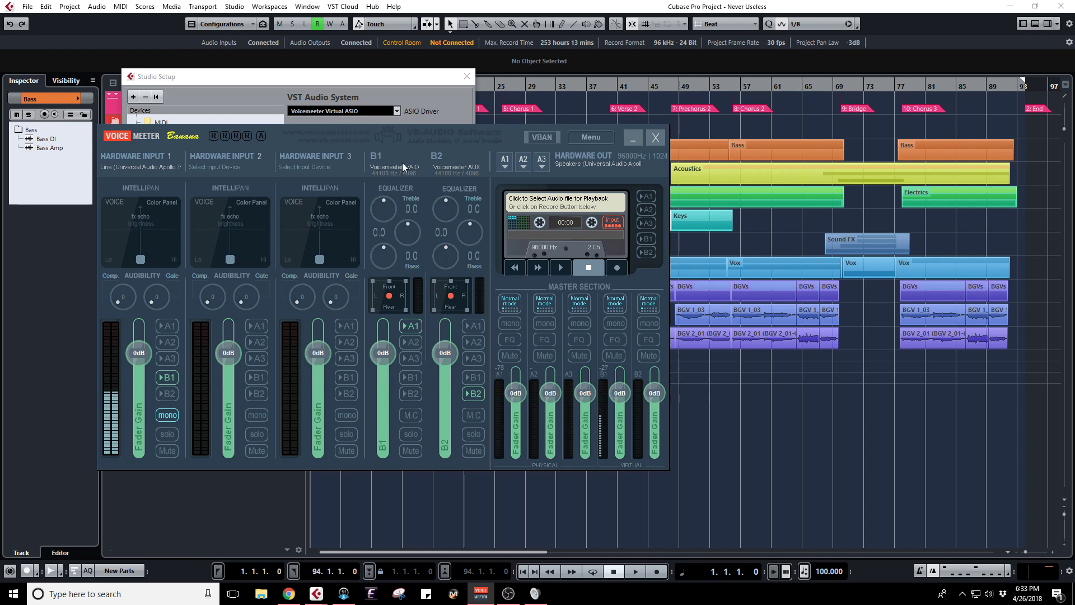
pyautogui.moveTo(412, 174)
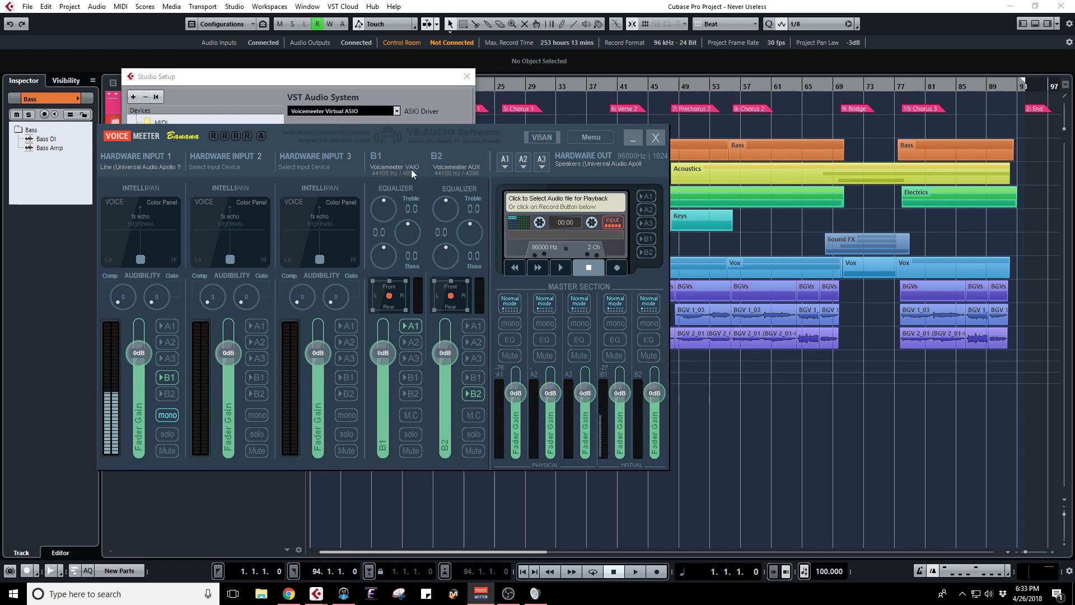
pyautogui.moveTo(404, 187)
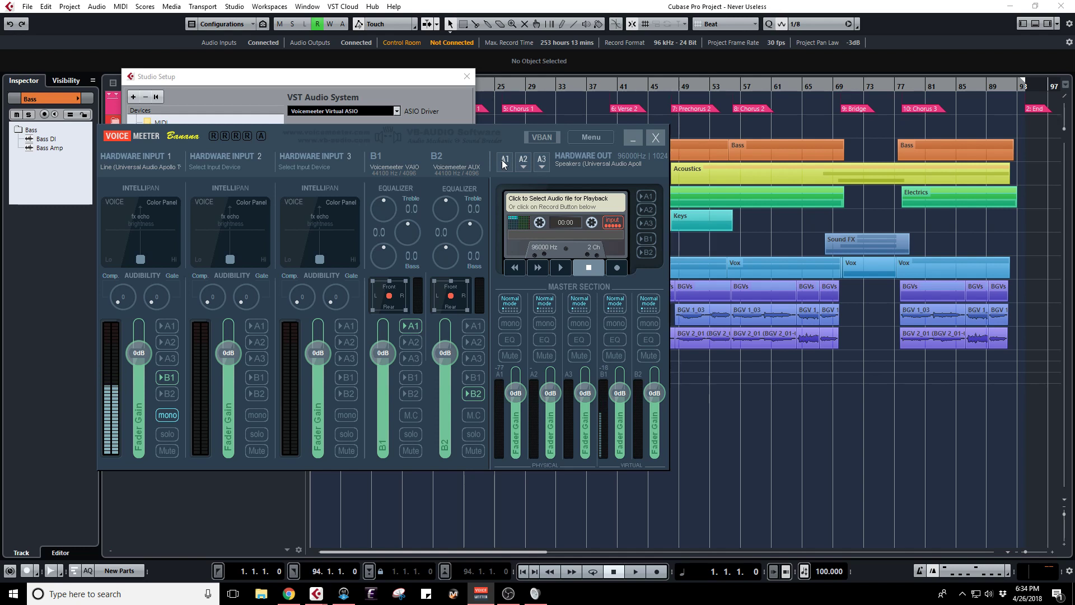
pyautogui.moveTo(451, 337)
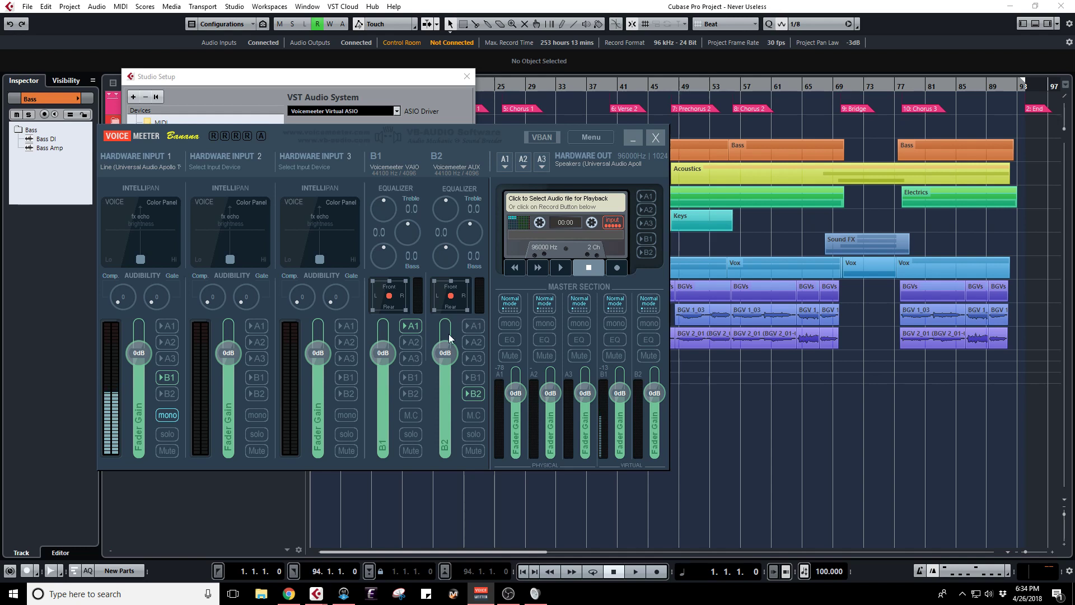
pyautogui.moveTo(474, 404)
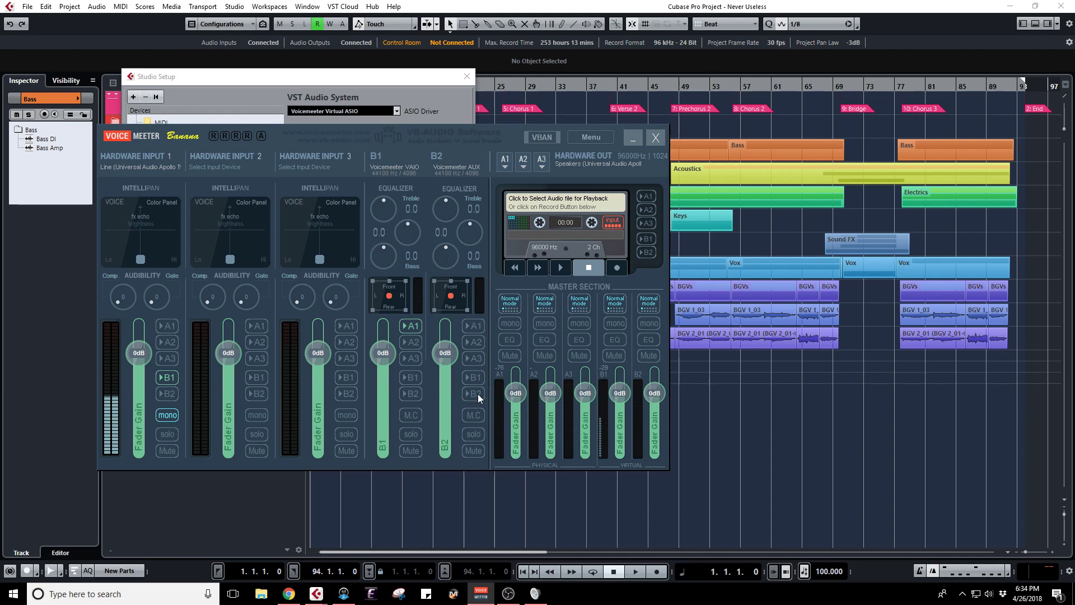
pyautogui.click(471, 393)
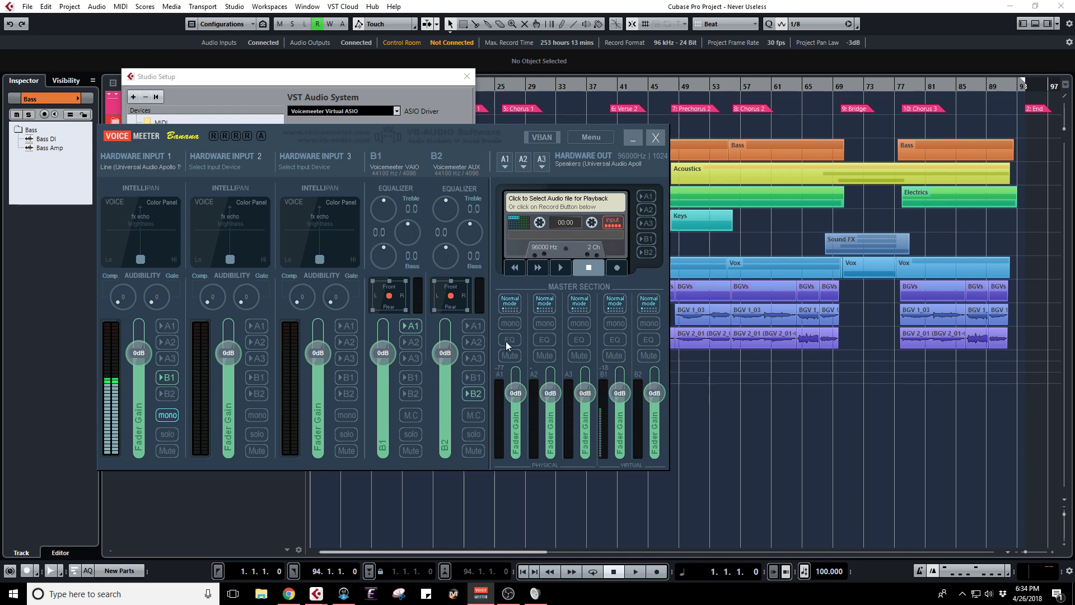
pyautogui.moveTo(619, 177)
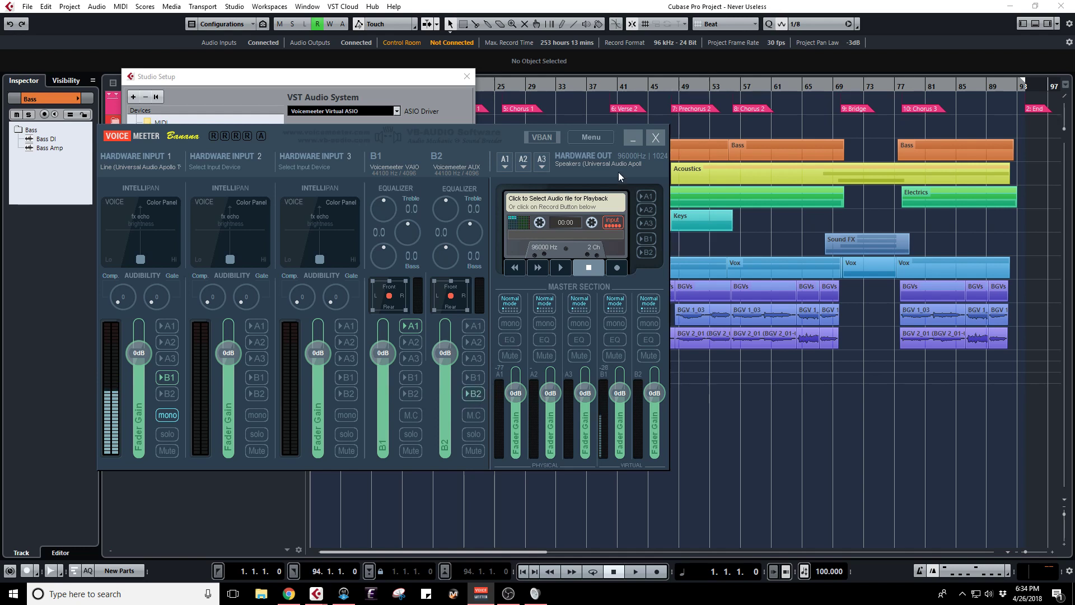
pyautogui.moveTo(592, 171)
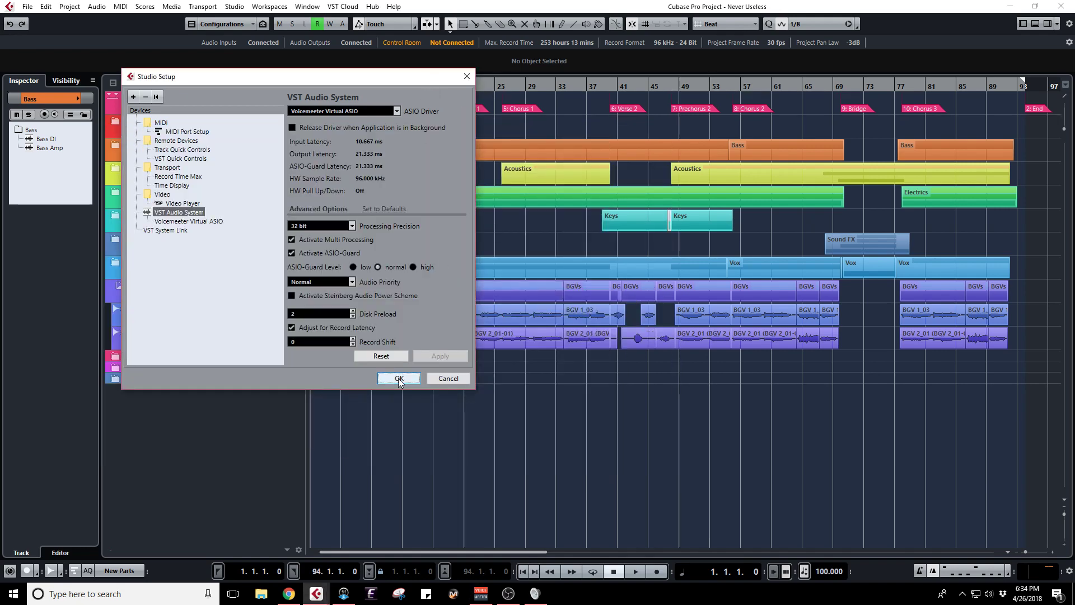
pyautogui.click(399, 378)
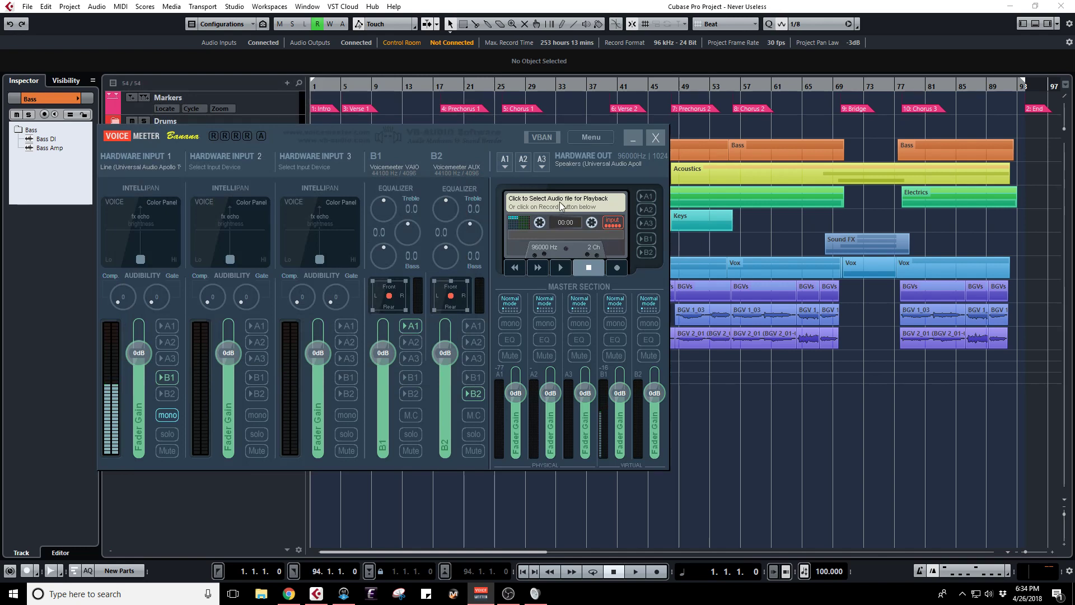
pyautogui.moveTo(592, 144)
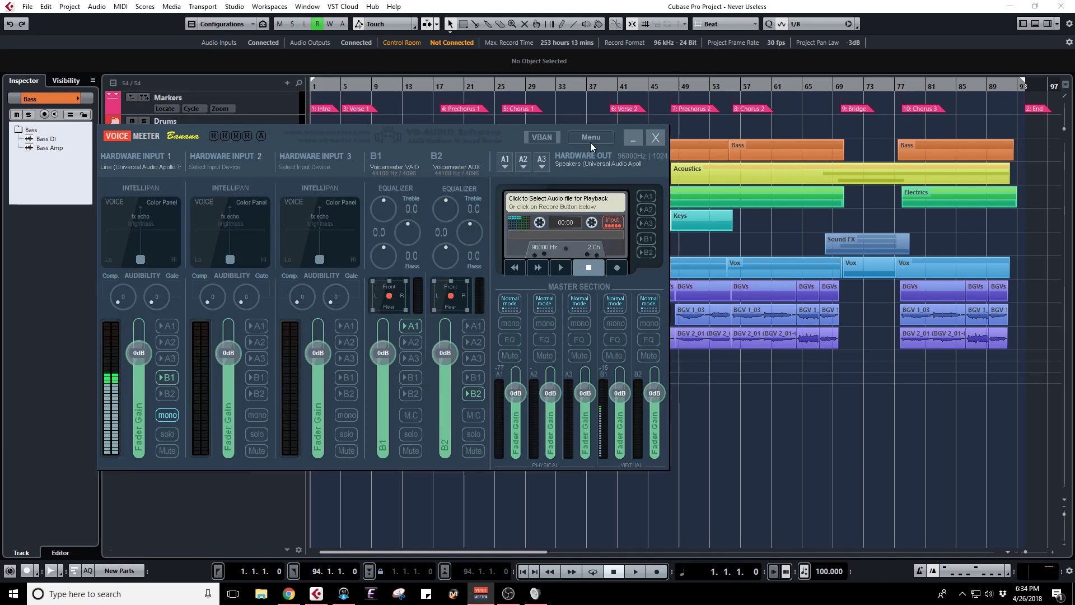
pyautogui.moveTo(643, 65)
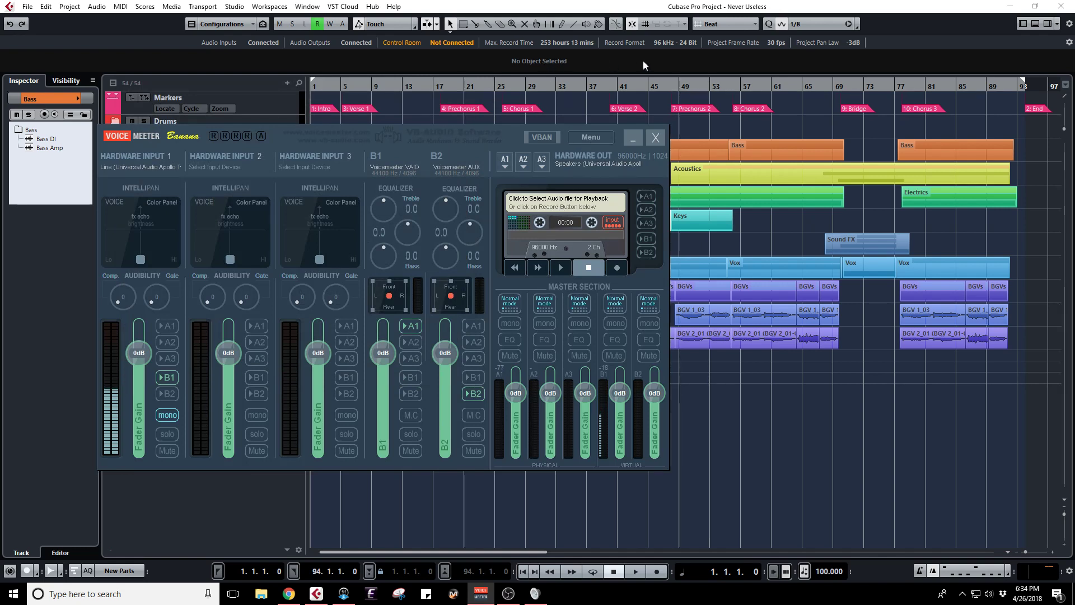
pyautogui.moveTo(636, 62)
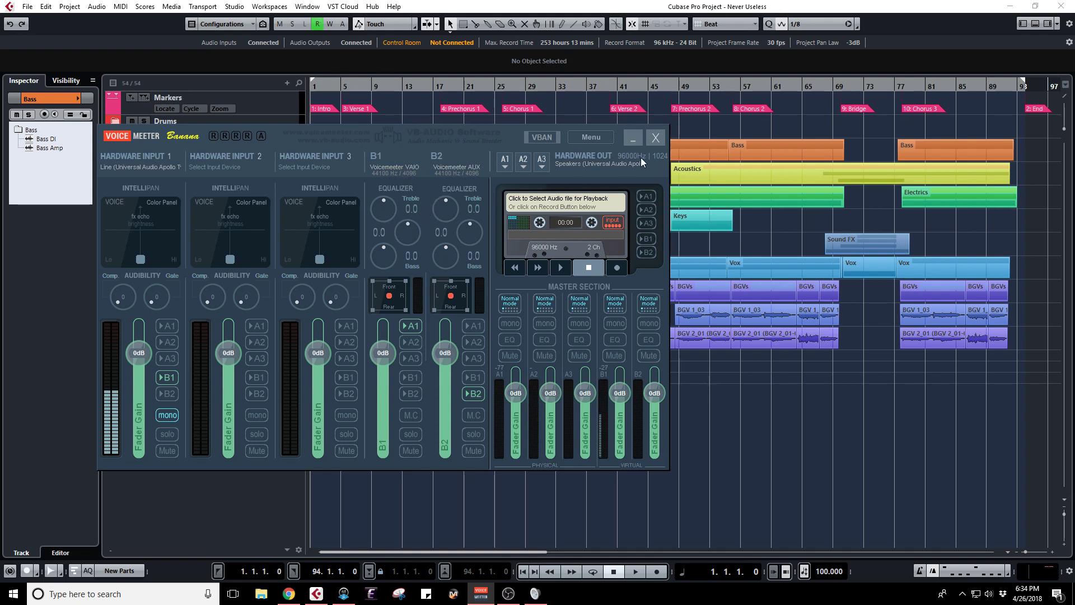
pyautogui.moveTo(651, 52)
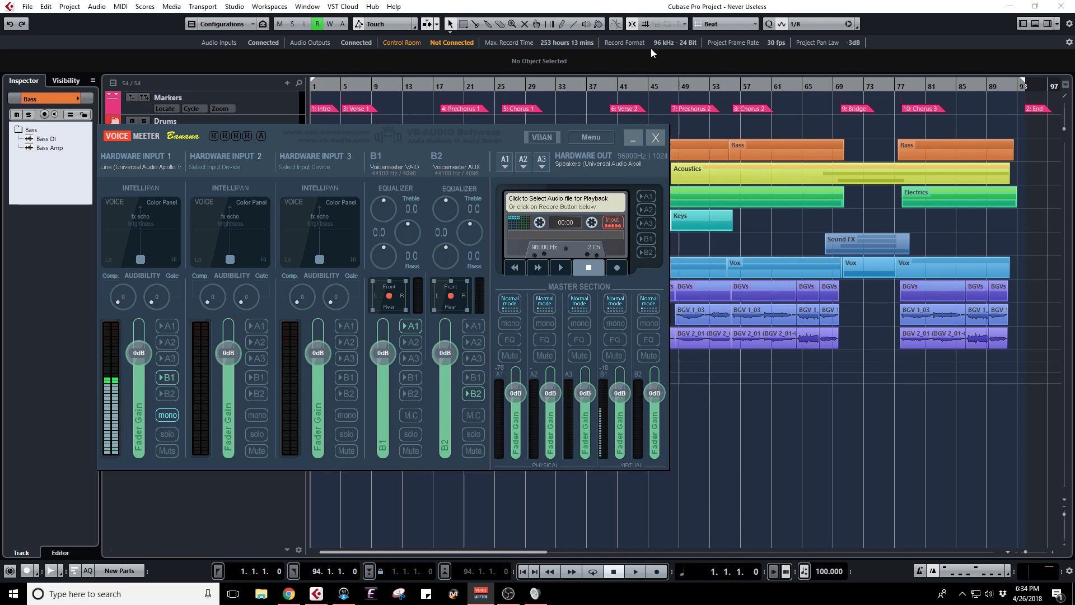
pyautogui.moveTo(670, 52)
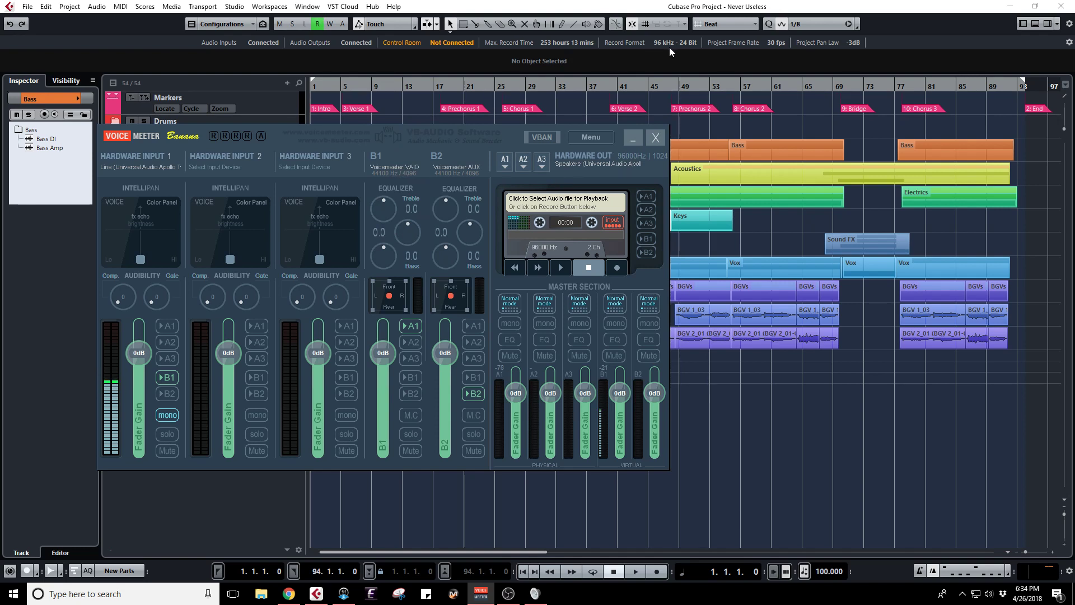
pyautogui.moveTo(612, 174)
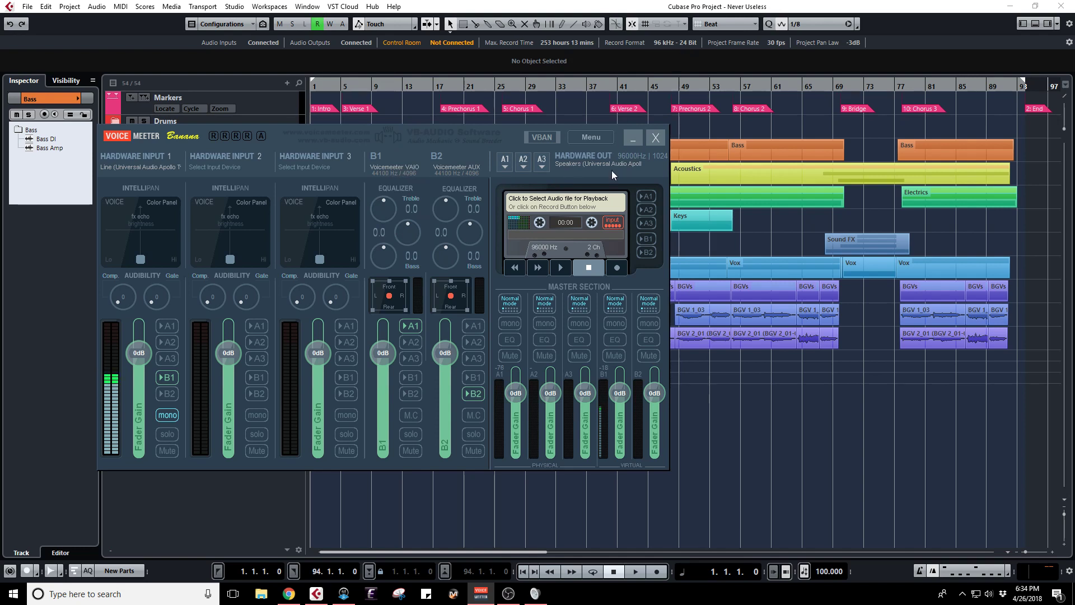
pyautogui.moveTo(624, 152)
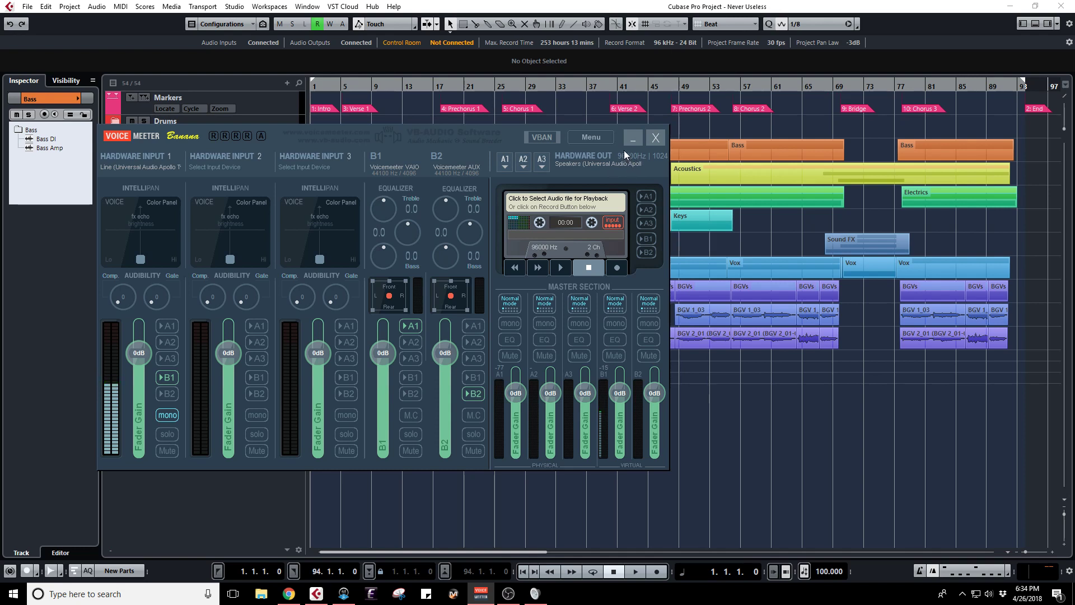
pyautogui.moveTo(631, 164)
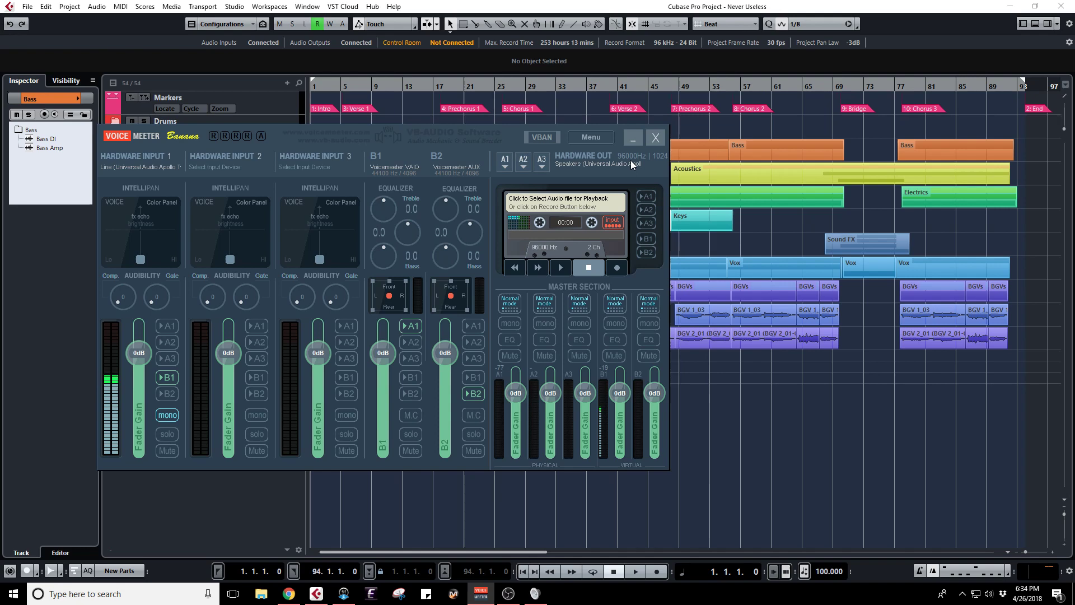
# - Confirm Voicemeeter's preferred main sample rate is 96000 Hz, then close System Settings
pyautogui.click(589, 138)
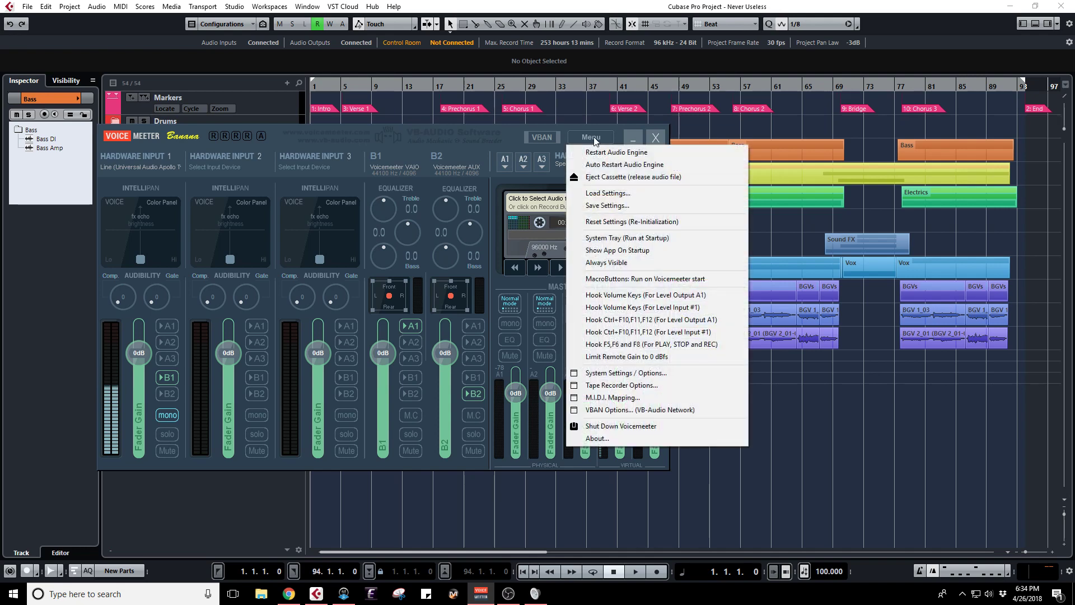
pyautogui.moveTo(625, 373)
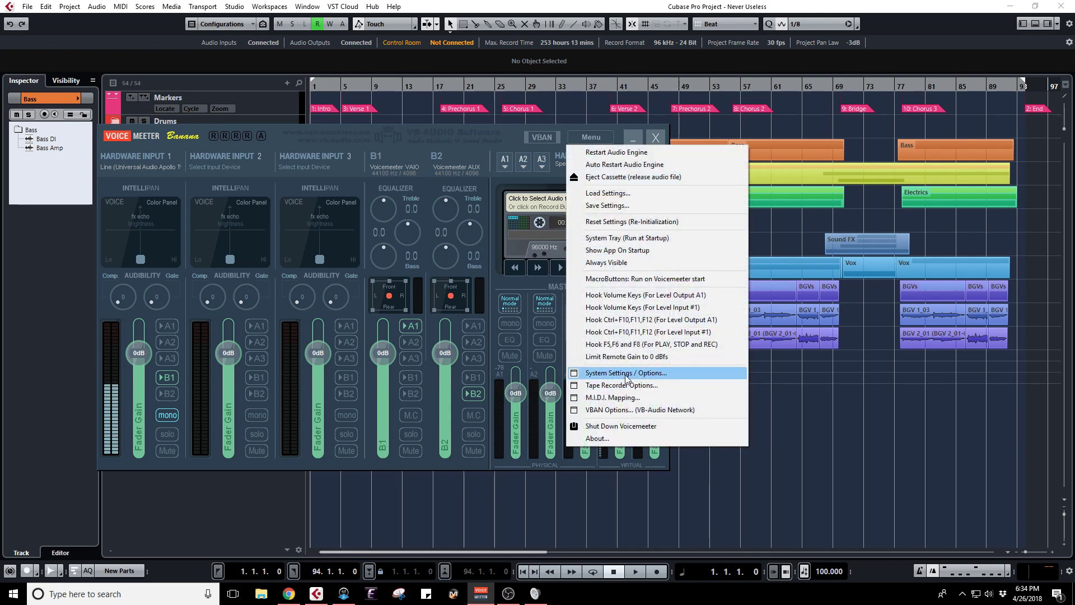
pyautogui.click(625, 373)
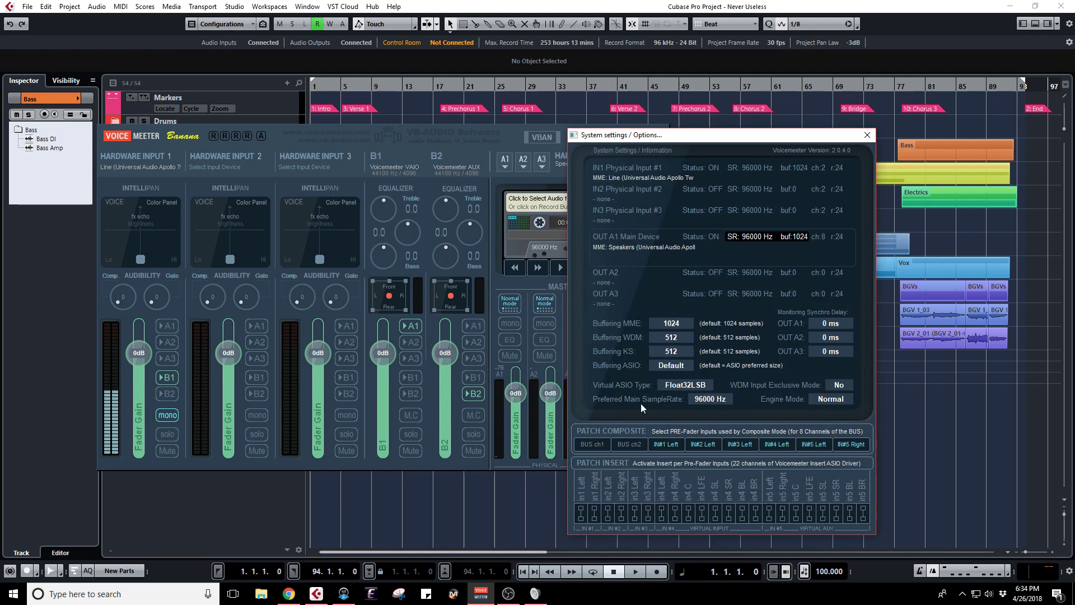
pyautogui.click(709, 398)
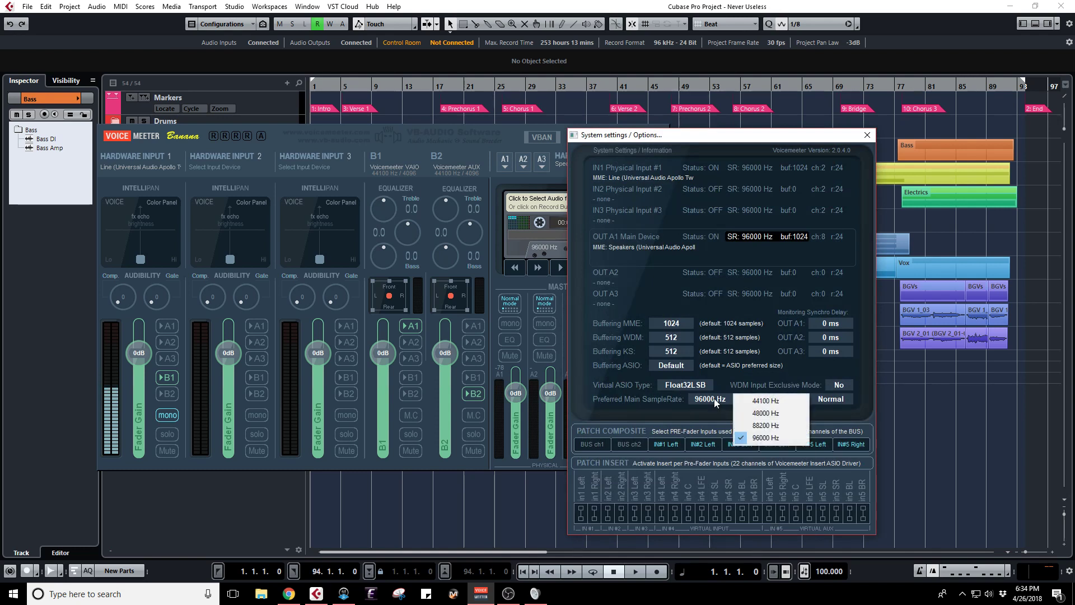
pyautogui.moveTo(767, 438)
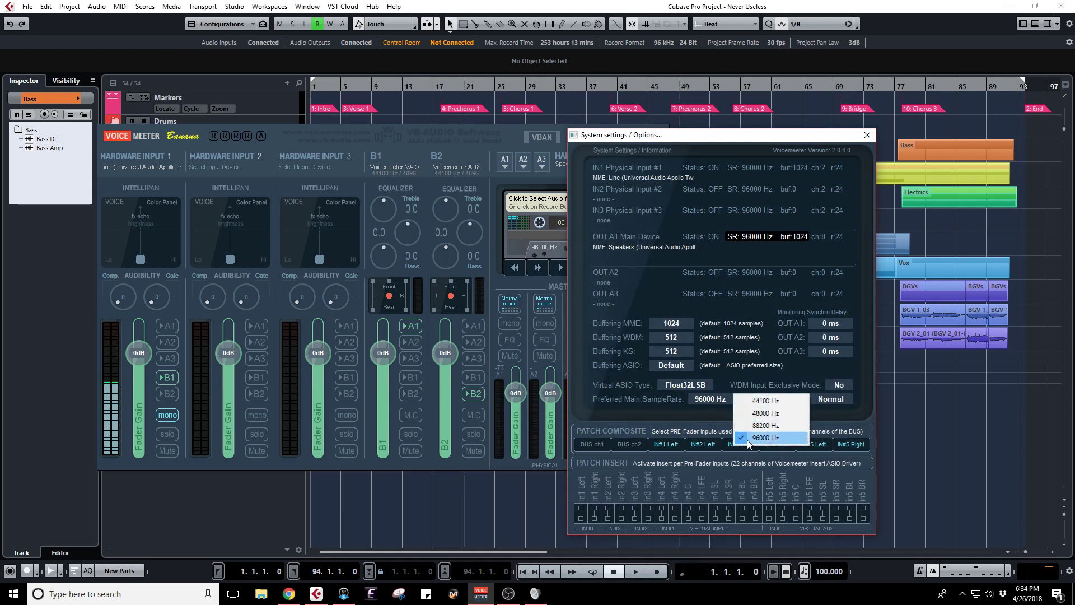
pyautogui.click(766, 438)
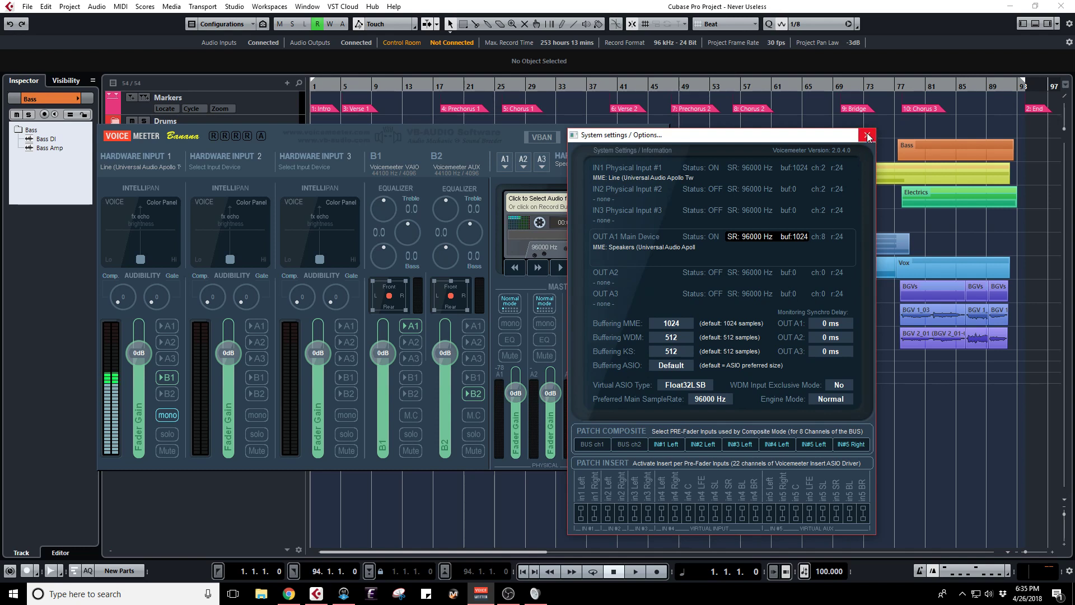
pyautogui.moveTo(665, 48)
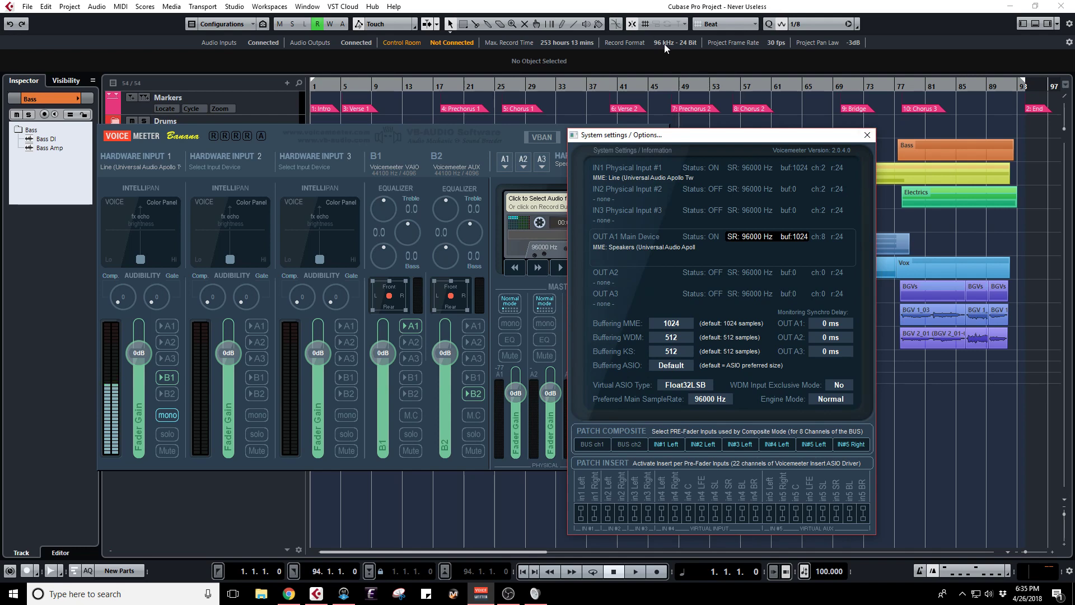
pyautogui.moveTo(721, 128)
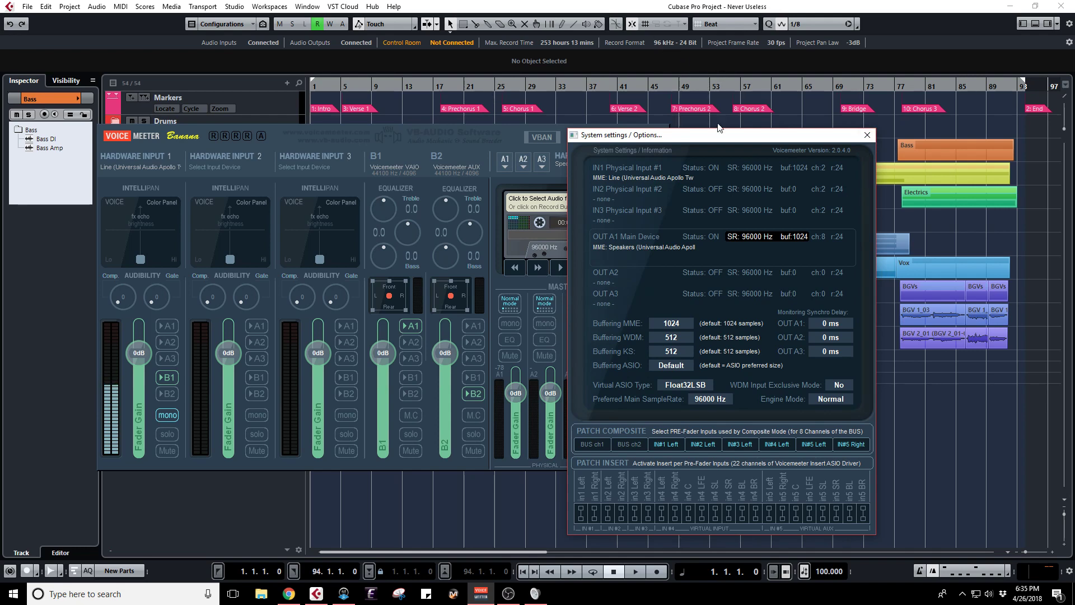
pyautogui.click(867, 135)
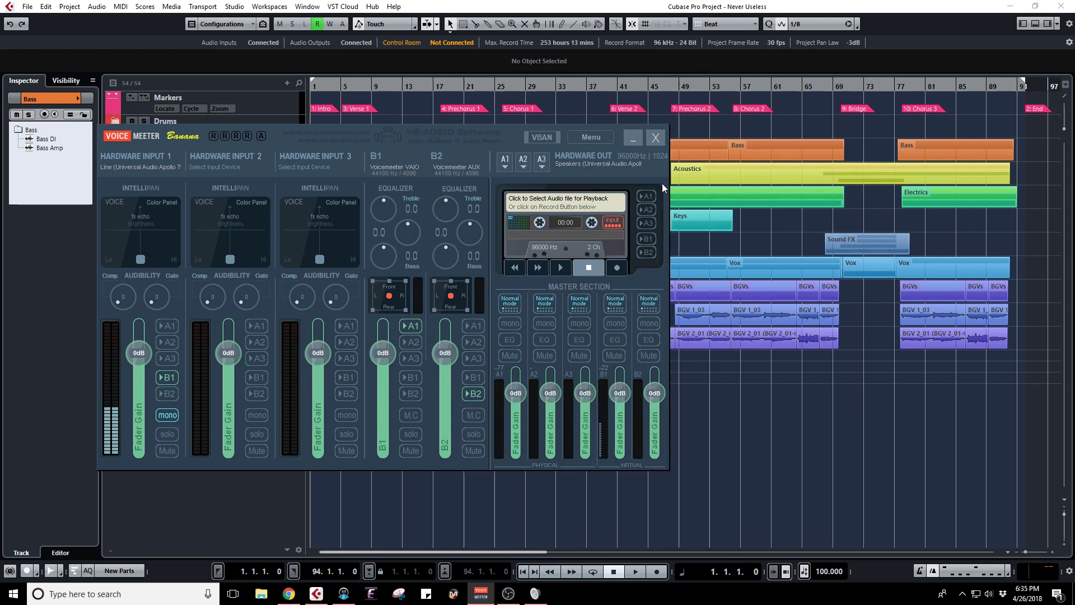
pyautogui.moveTo(495, 172)
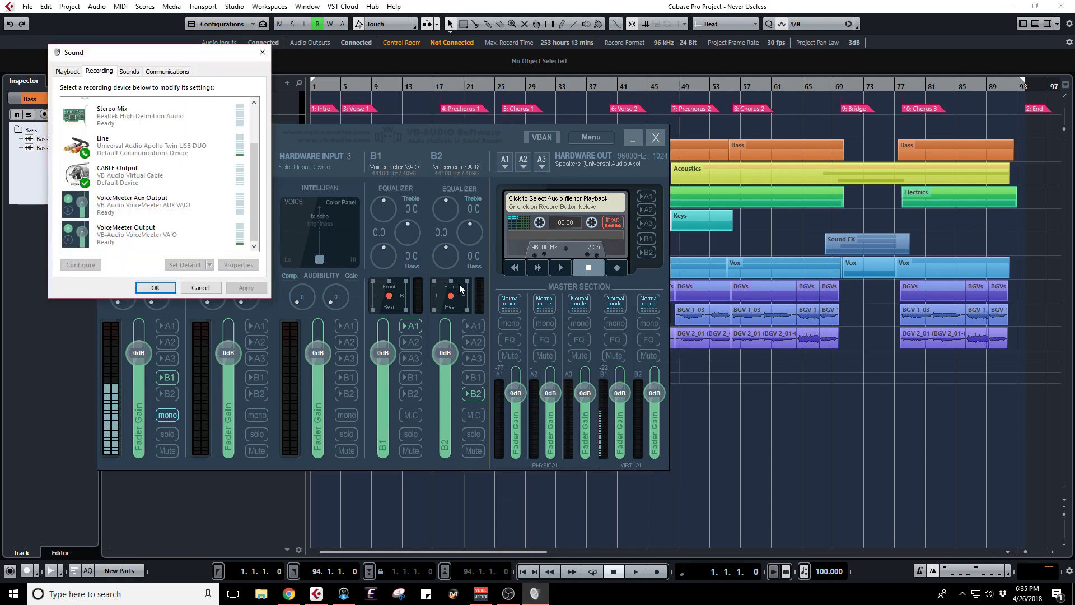
# - Check default options for the Line and CABLE Output recording devices in Windows Sound
pyautogui.click(150, 205)
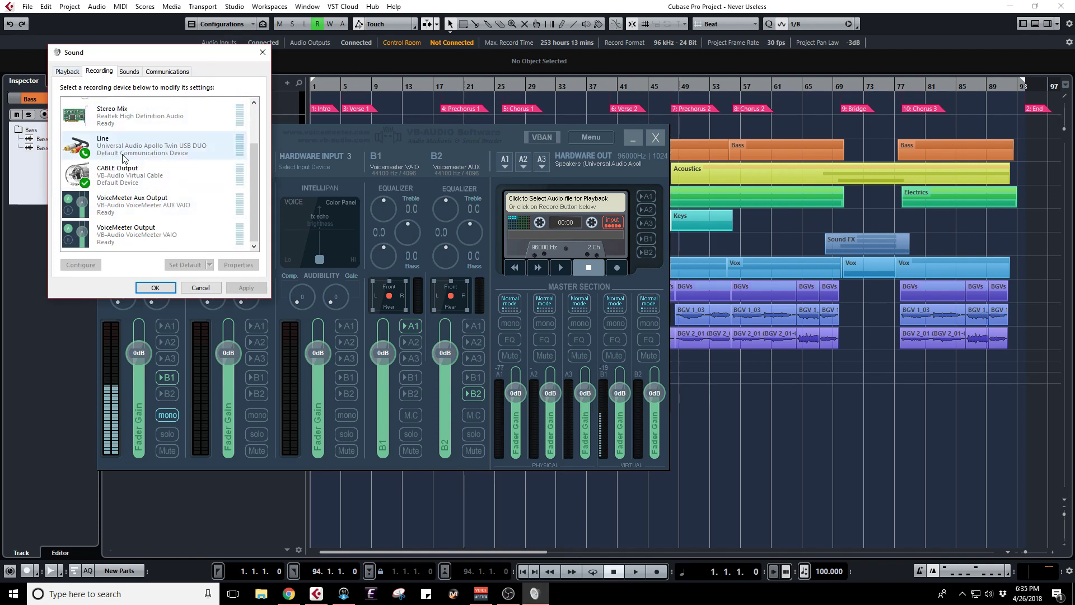
pyautogui.rightClick(152, 146)
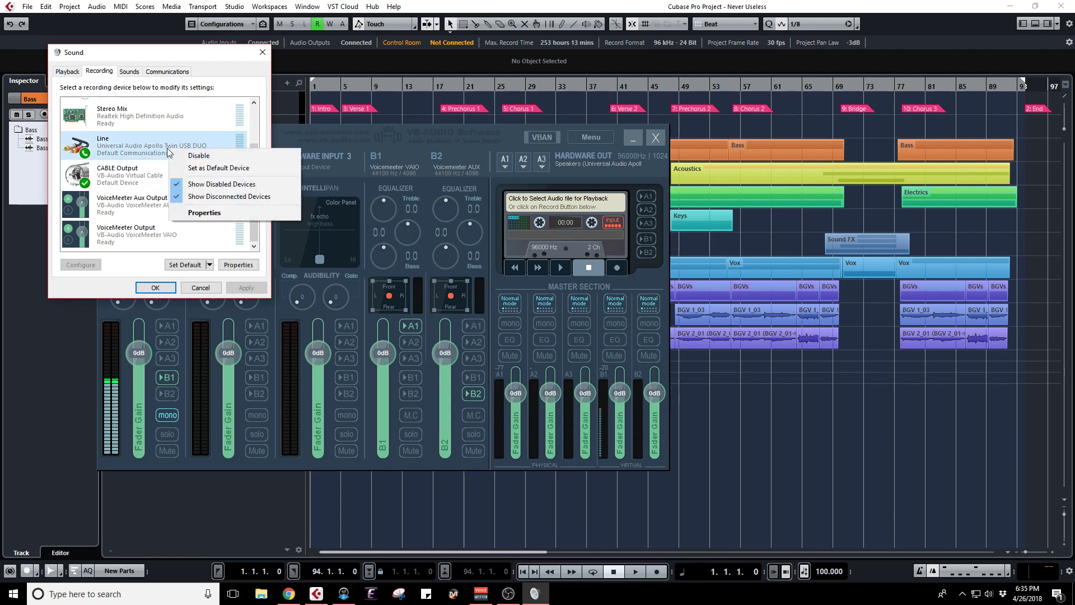
pyautogui.moveTo(132, 179)
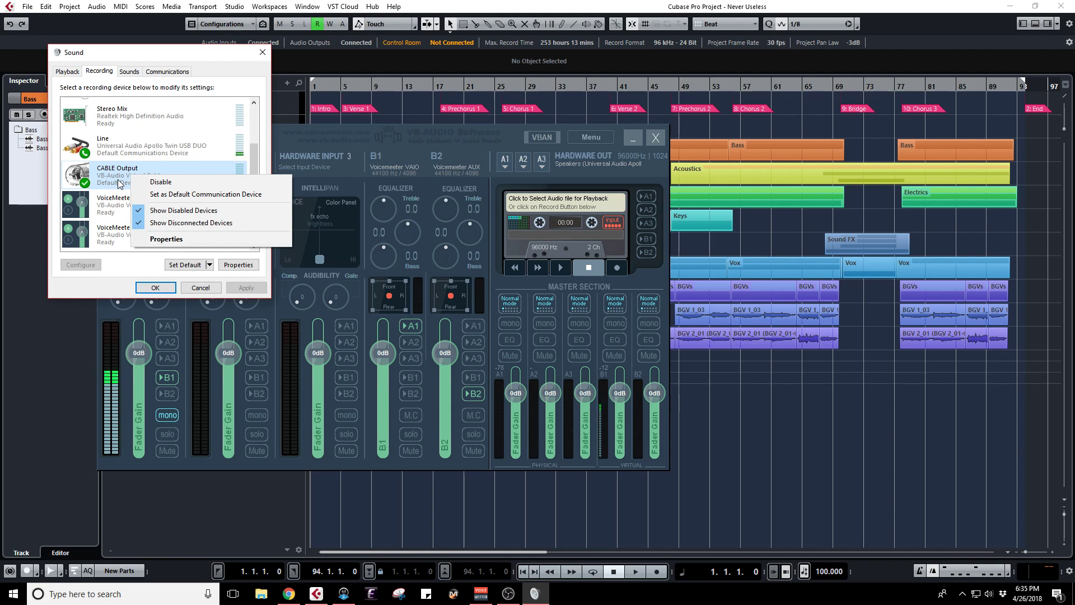
pyautogui.moveTo(108, 181)
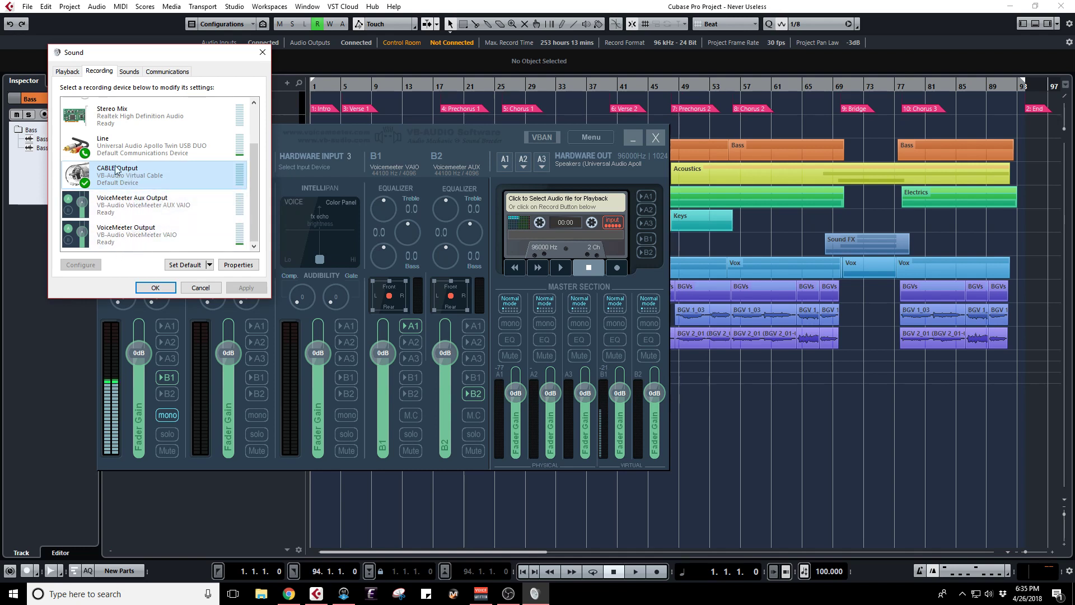
pyautogui.click(68, 71)
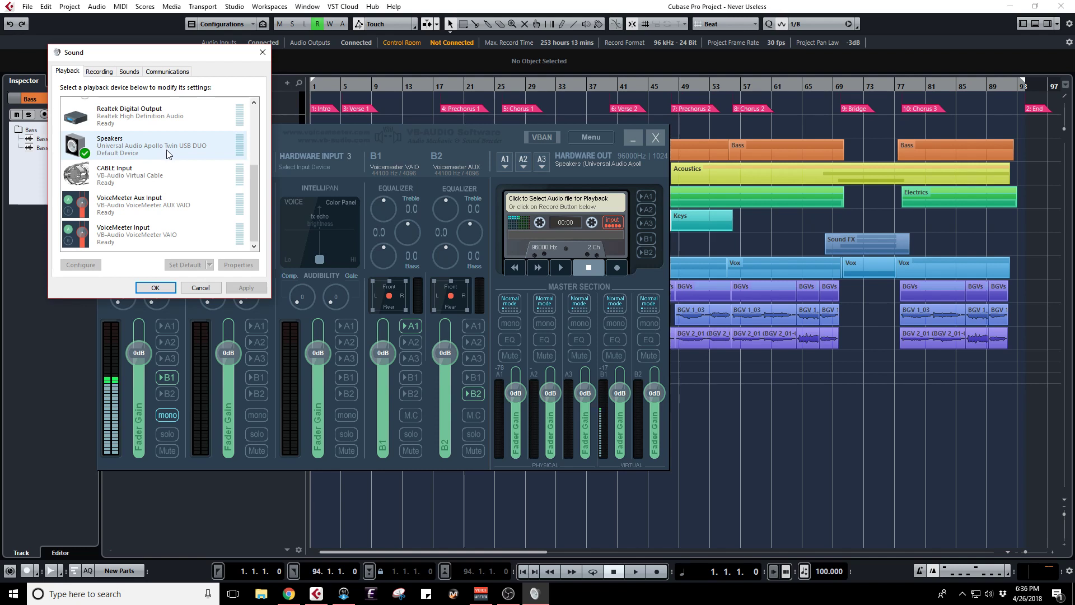
pyautogui.moveTo(211, 153)
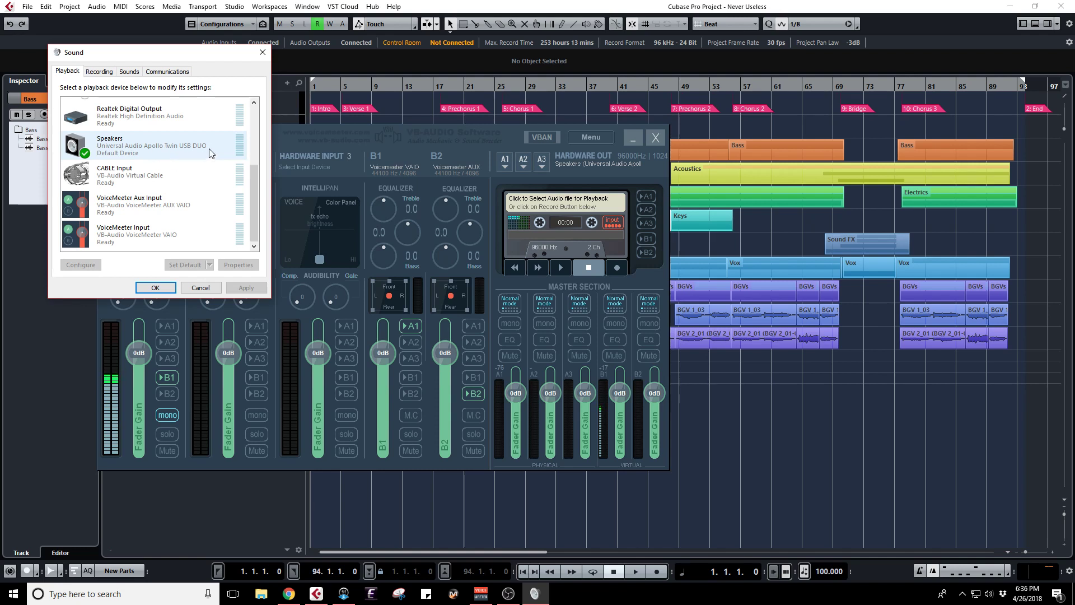
pyautogui.click(100, 71)
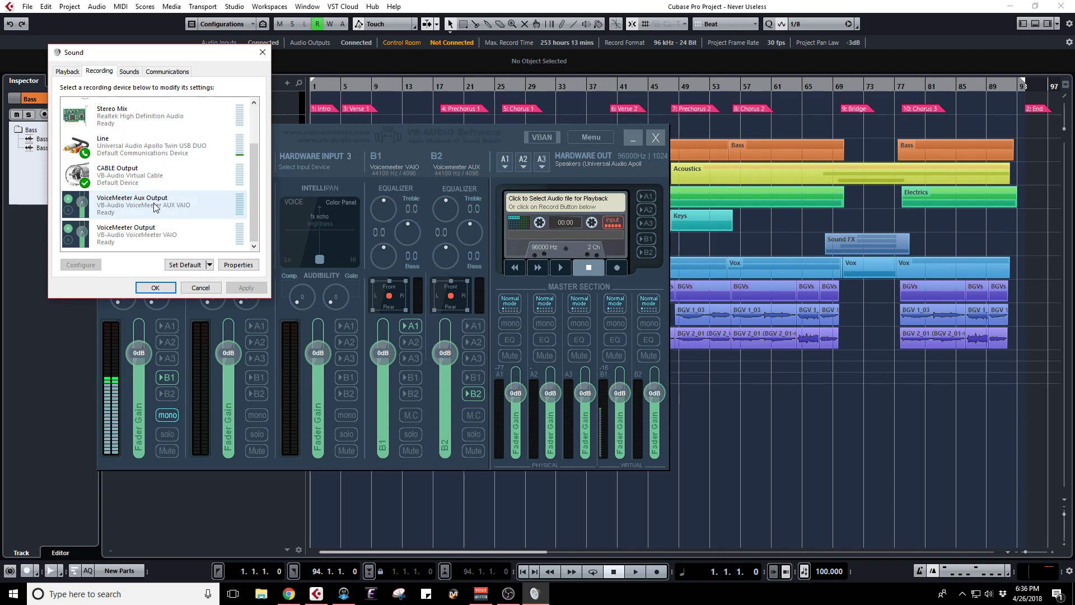
pyautogui.moveTo(138, 197)
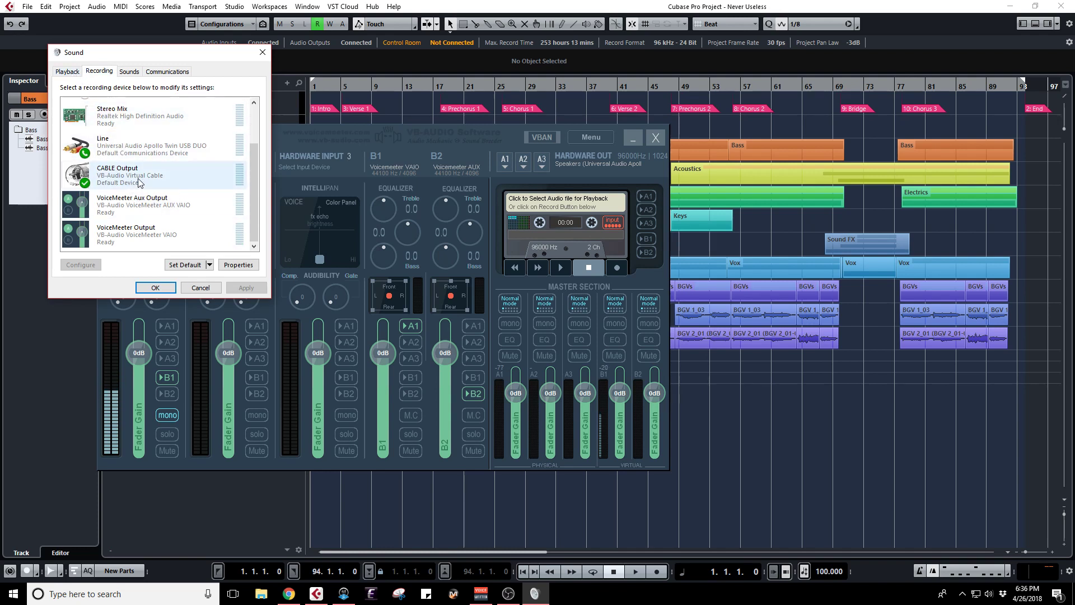
pyautogui.moveTo(168, 188)
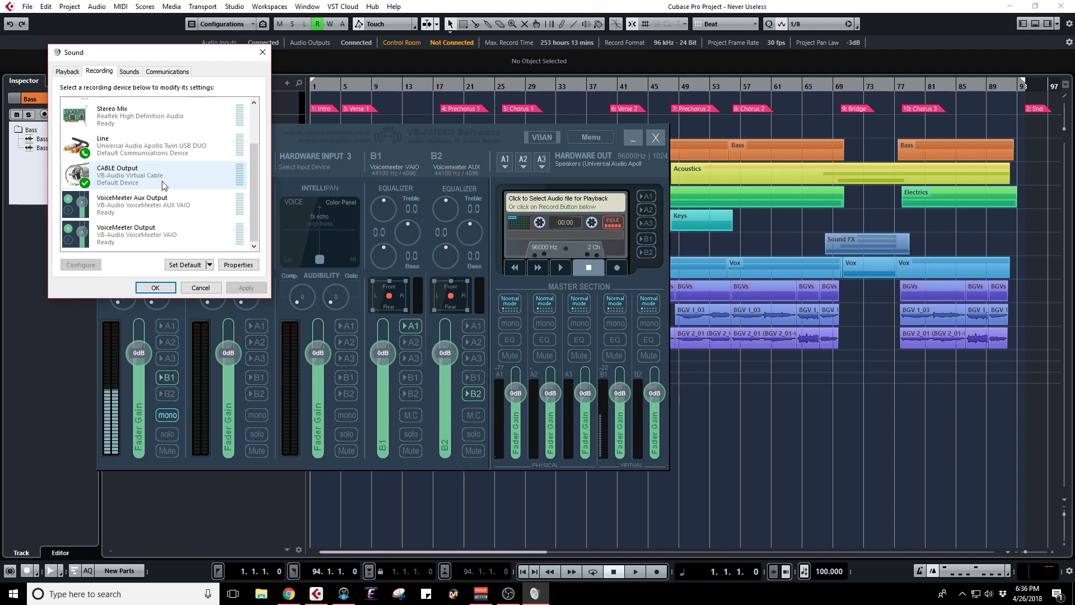
pyautogui.moveTo(152, 195)
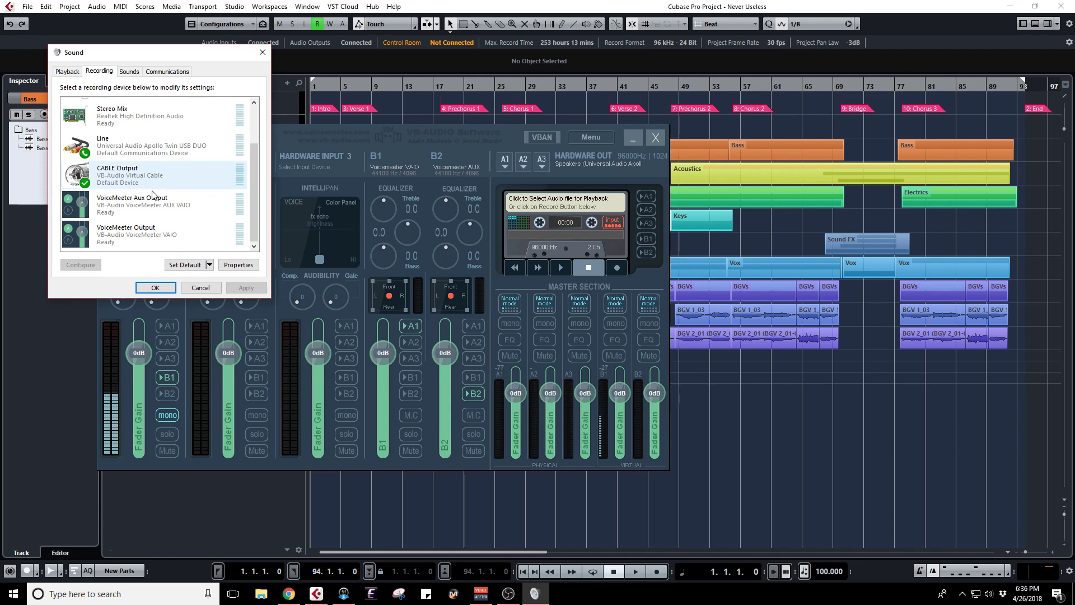
pyautogui.click(67, 71)
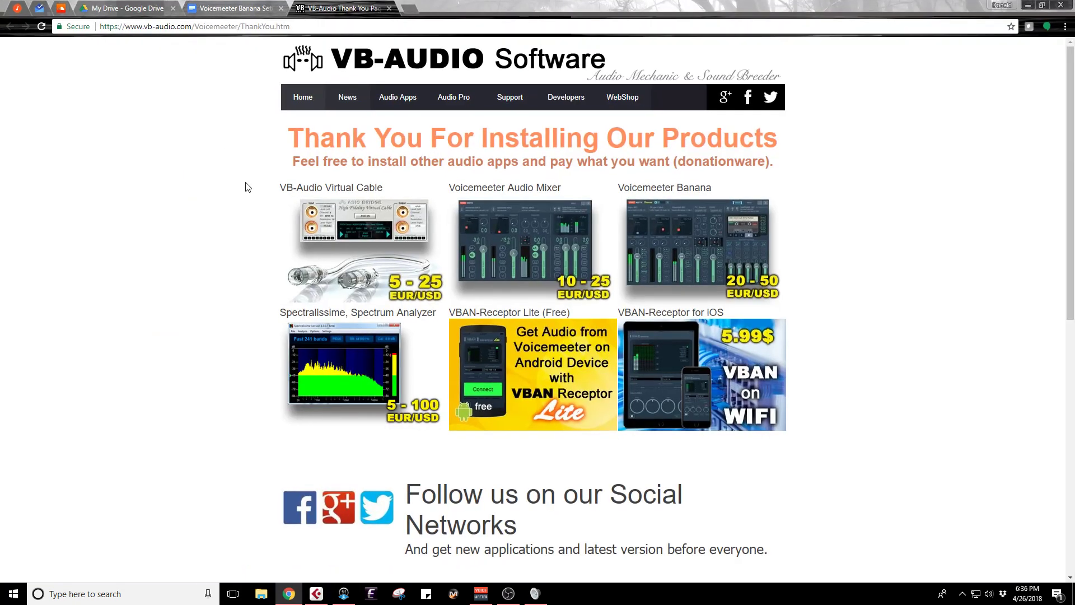
pyautogui.moveTo(504, 209)
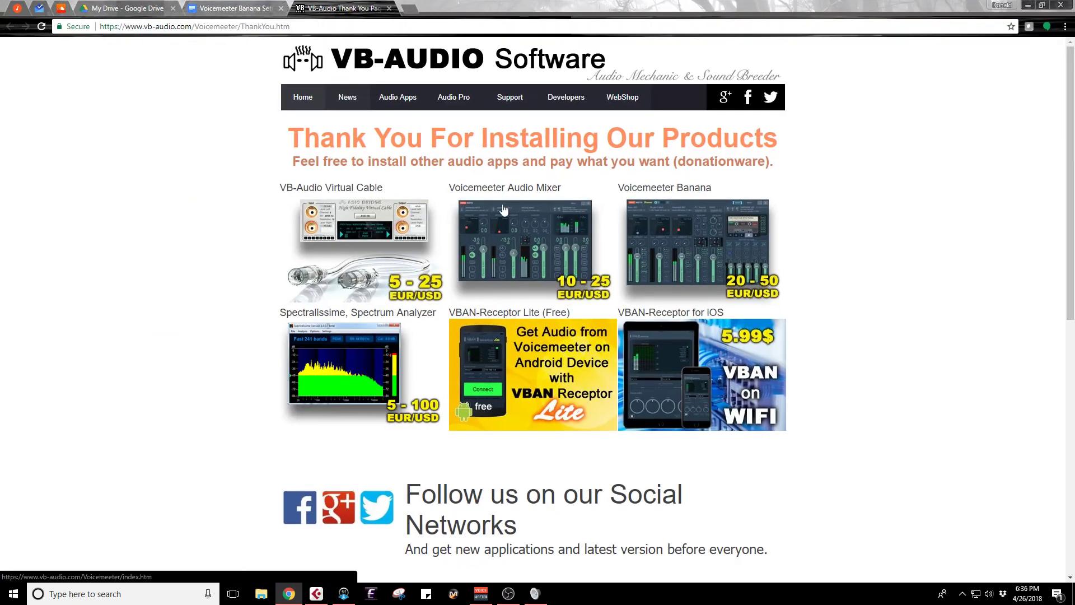
pyautogui.moveTo(309, 204)
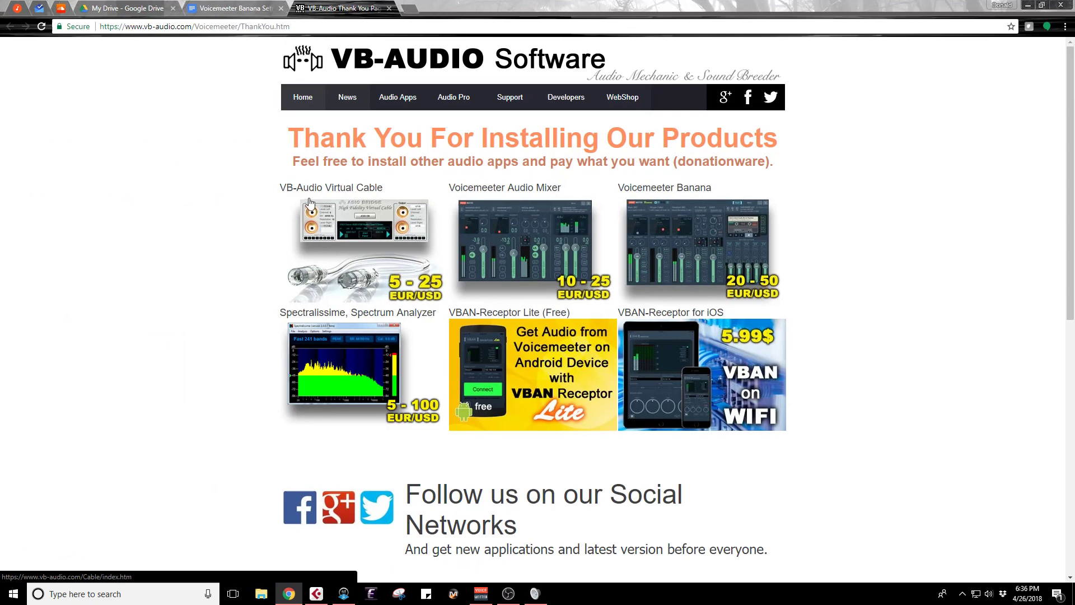
pyautogui.moveTo(406, 180)
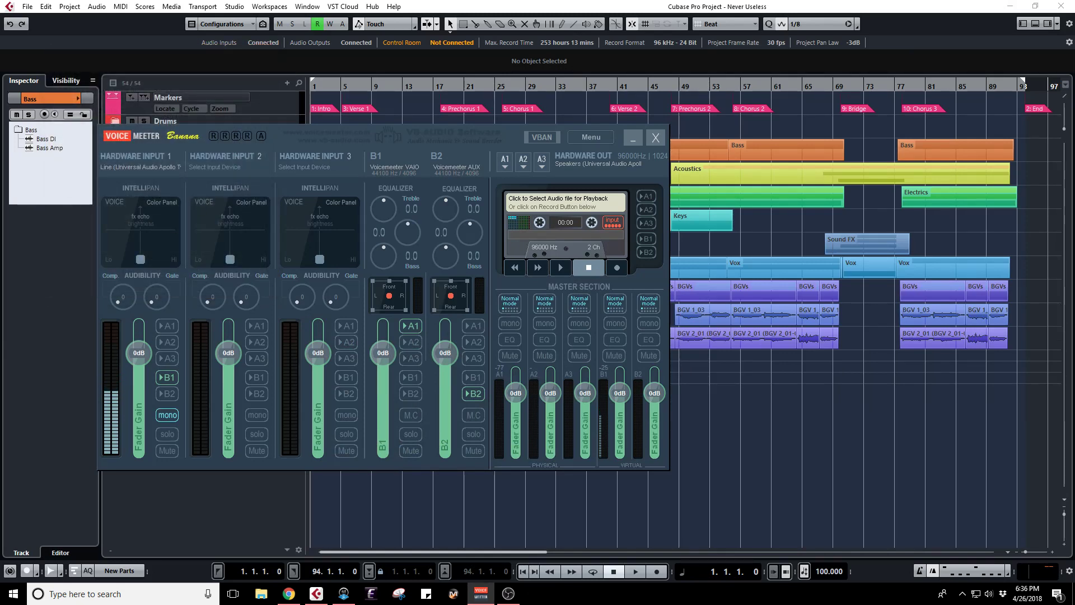
# - Minimize Voicemeeter and start the Never Useless song playing in Cubase
pyautogui.click(507, 594)
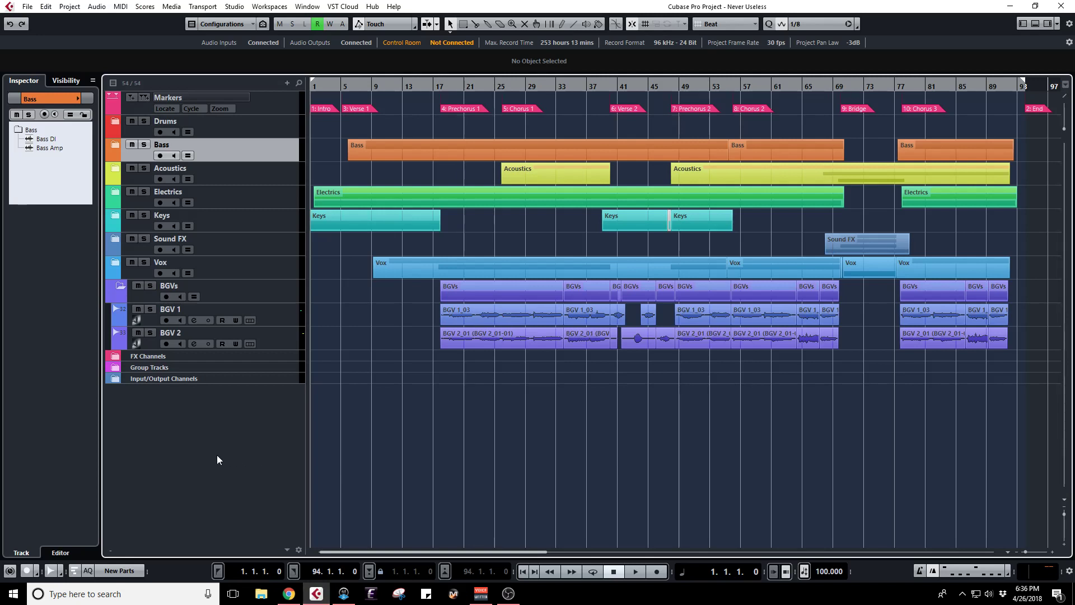
pyautogui.click(633, 571)
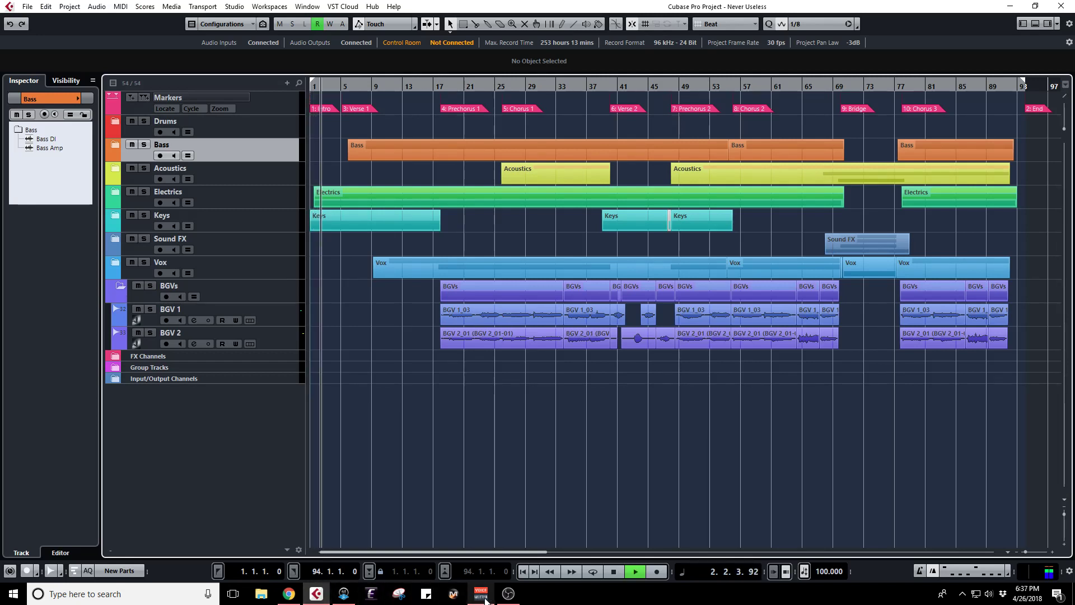
pyautogui.click(480, 593)
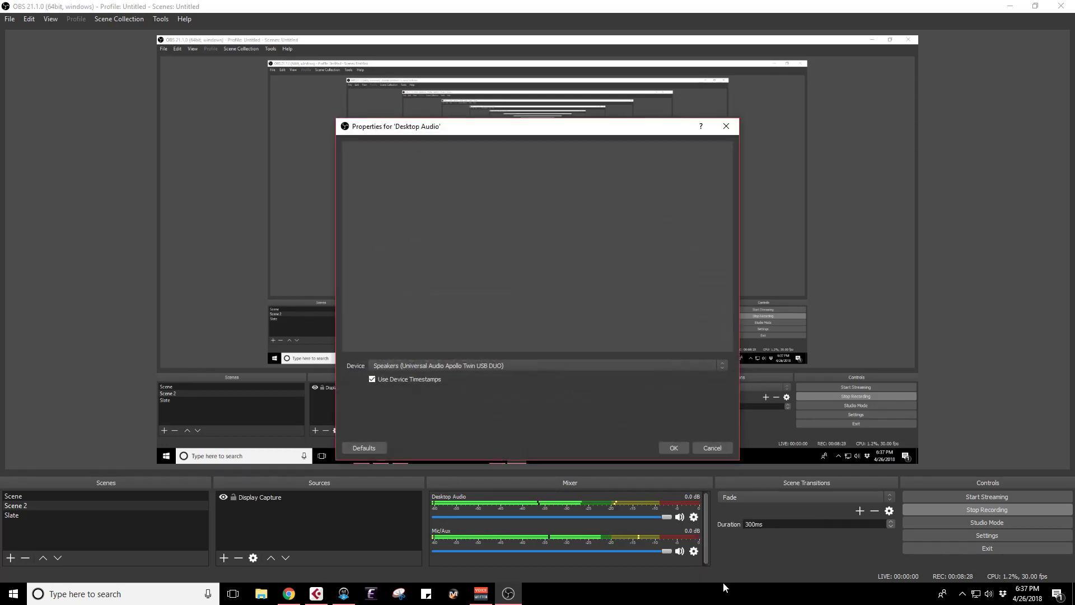
pyautogui.moveTo(442, 373)
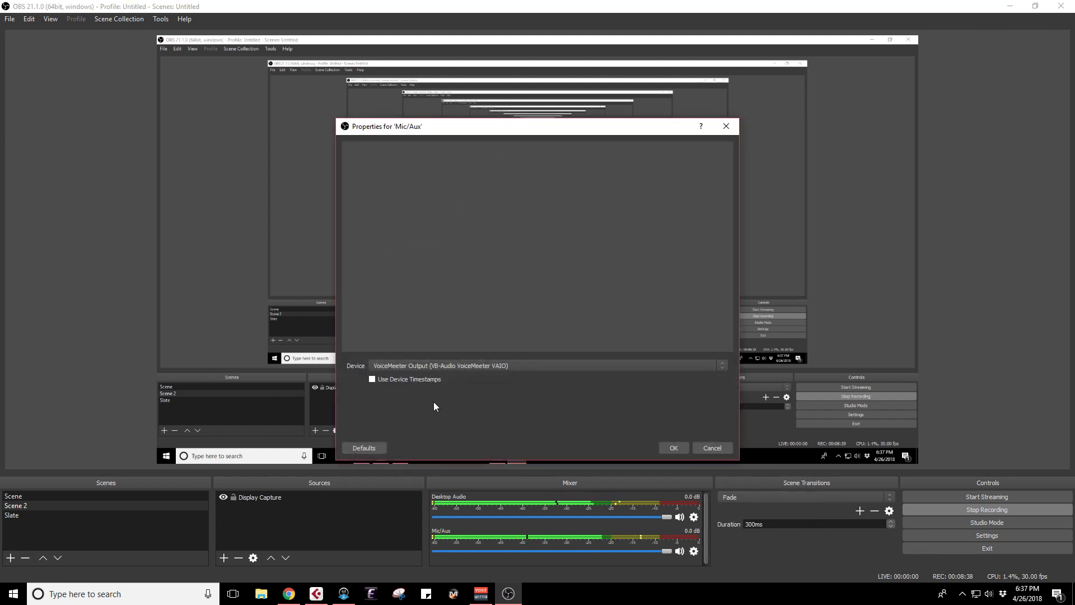
pyautogui.moveTo(446, 372)
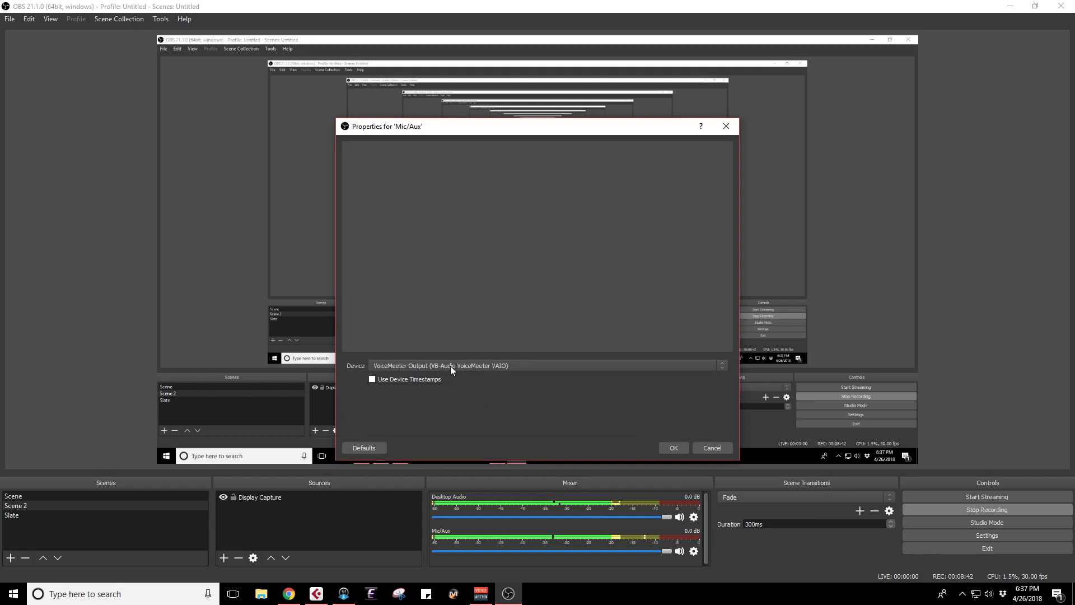
pyautogui.moveTo(718, 458)
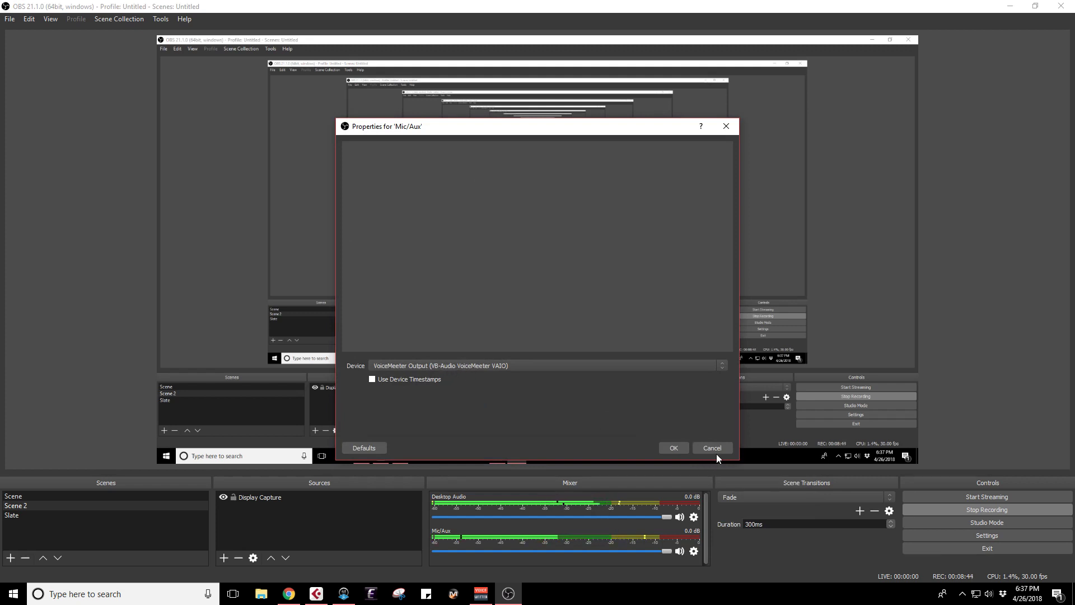
pyautogui.moveTo(712, 449)
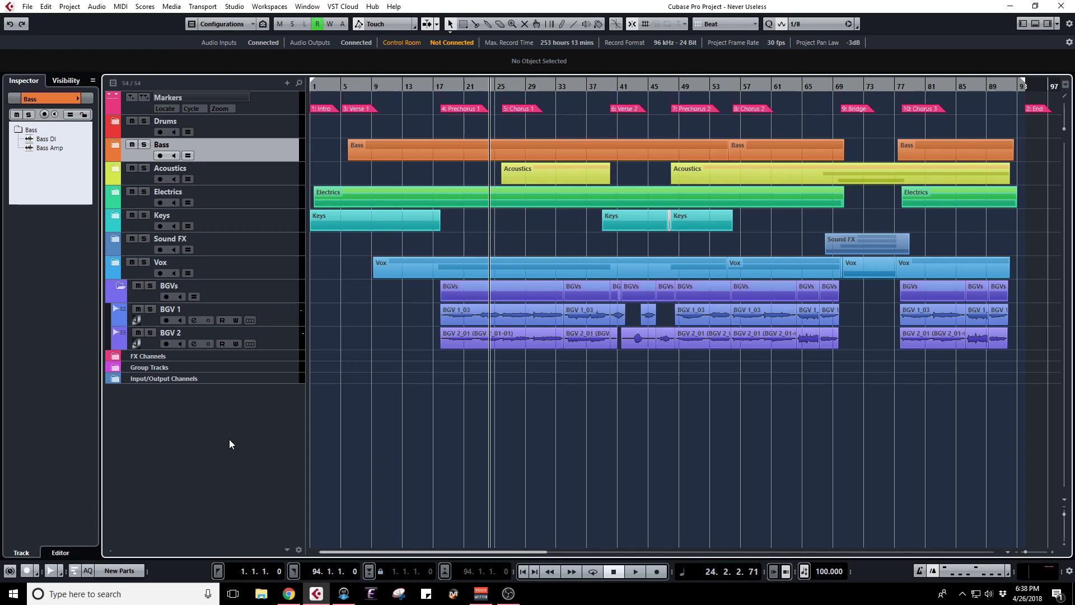
pyautogui.moveTo(222, 448)
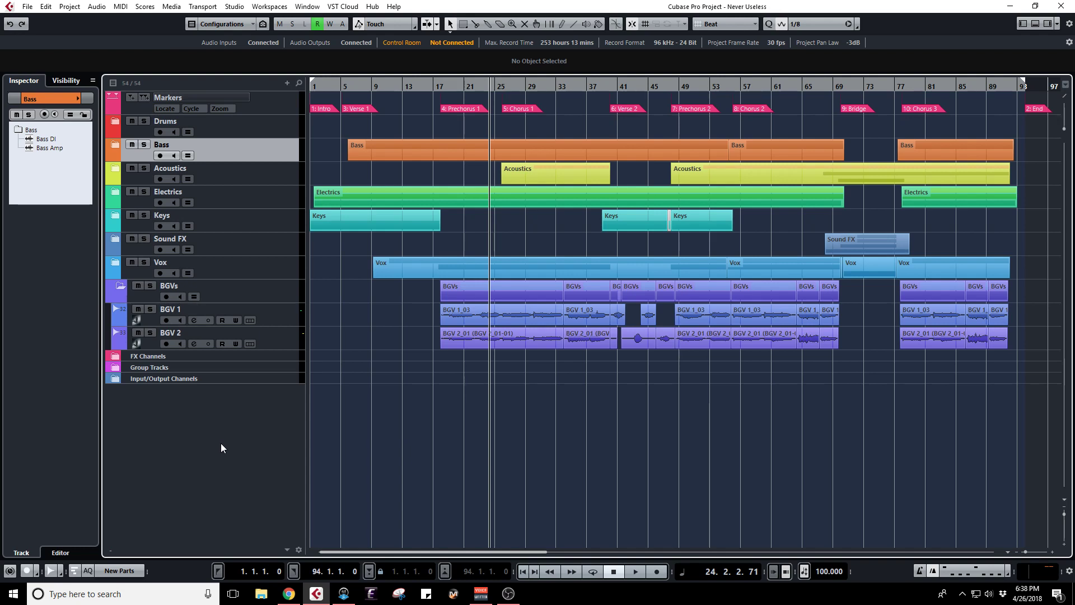
pyautogui.moveTo(222, 433)
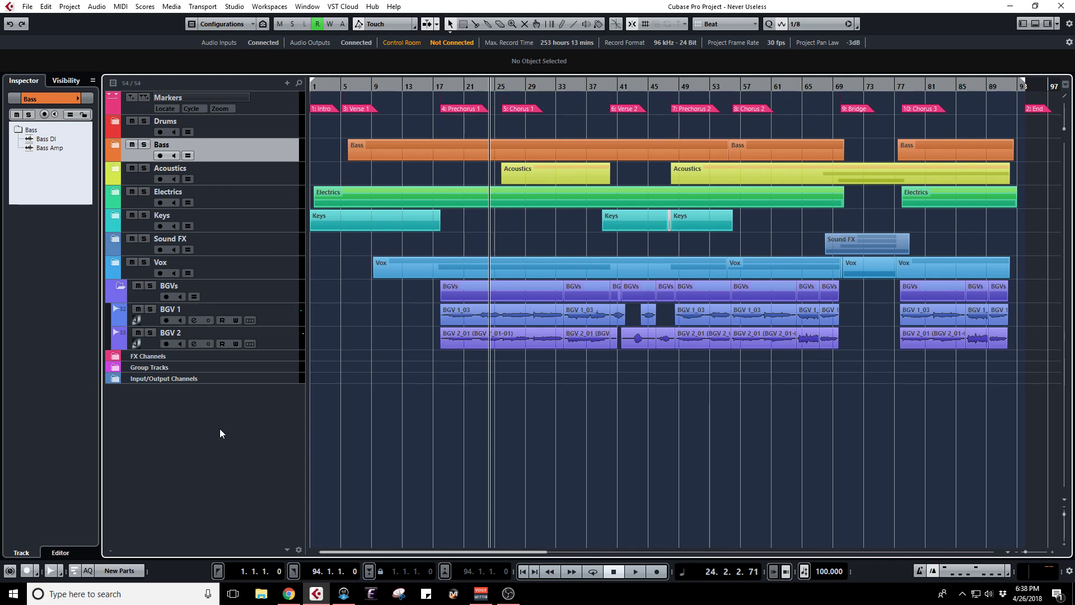
pyautogui.moveTo(209, 427)
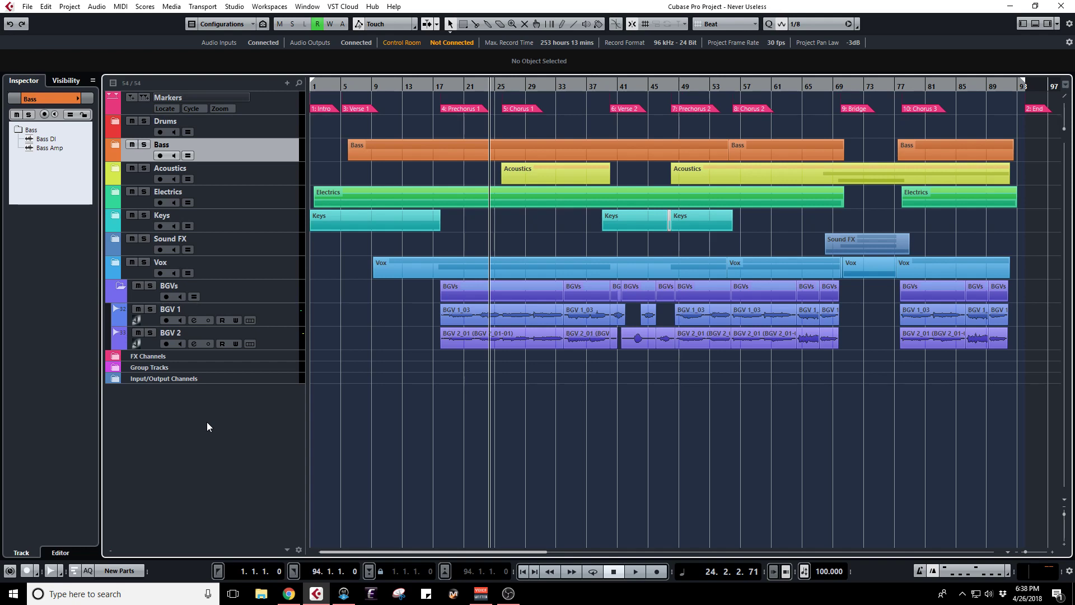
pyautogui.moveTo(82, 449)
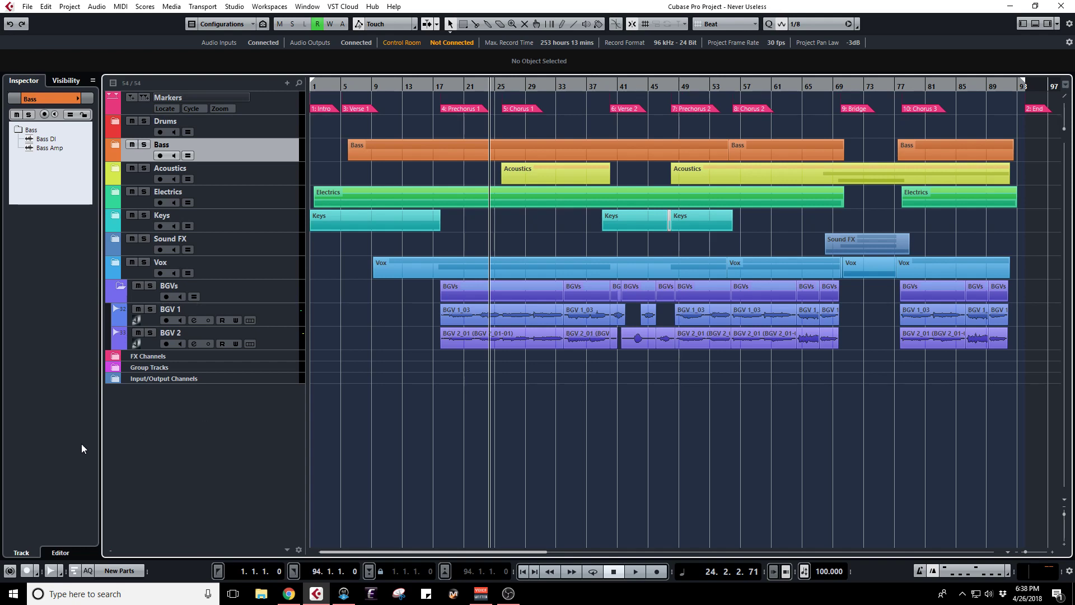